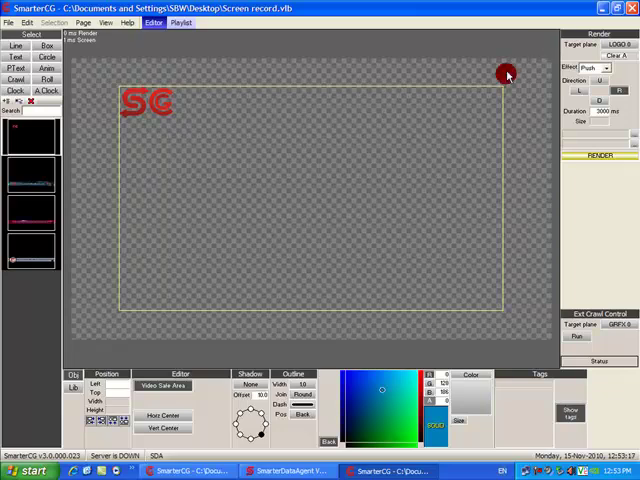
mouse_move(189, 227)
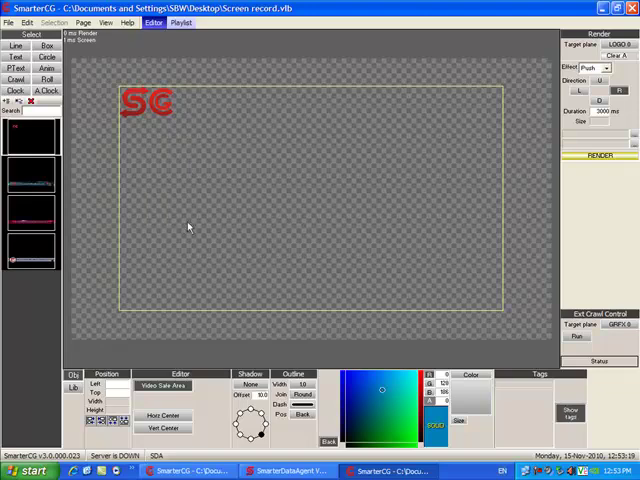
mouse_move(208, 222)
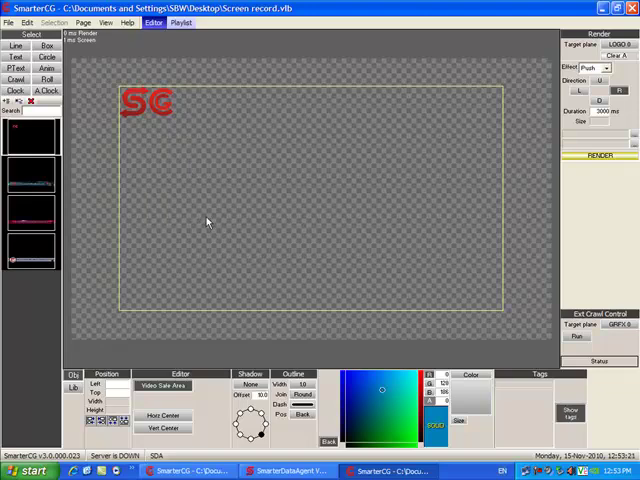
mouse_move(205, 207)
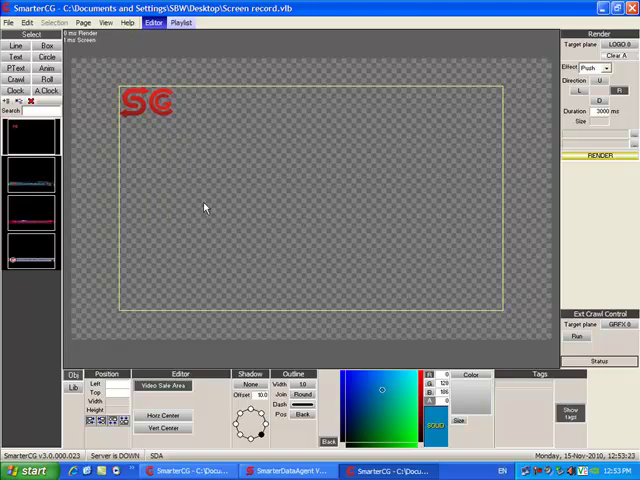
mouse_move(211, 200)
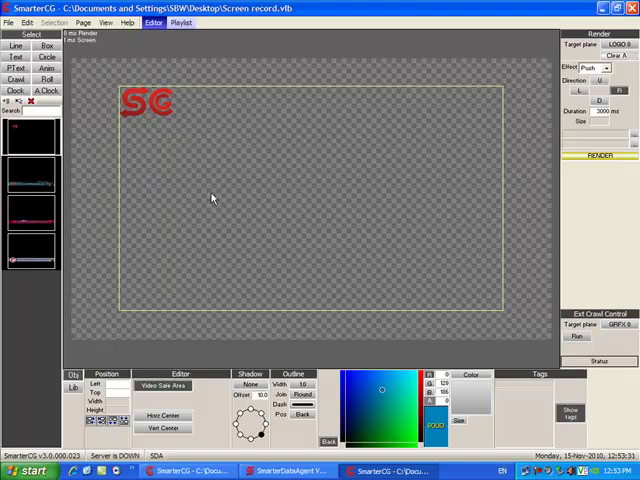
mouse_move(168, 131)
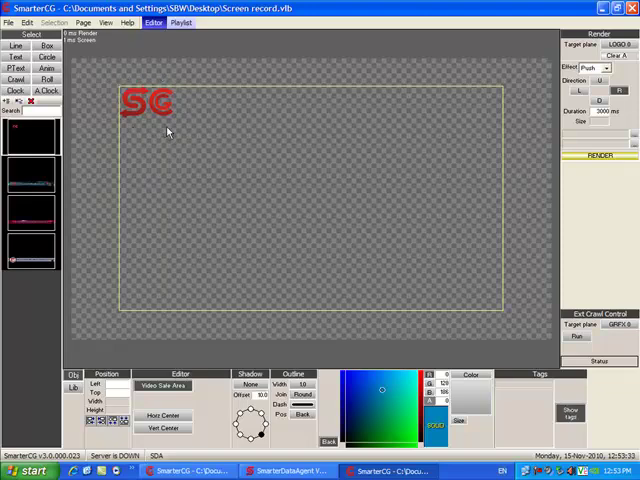
mouse_move(158, 297)
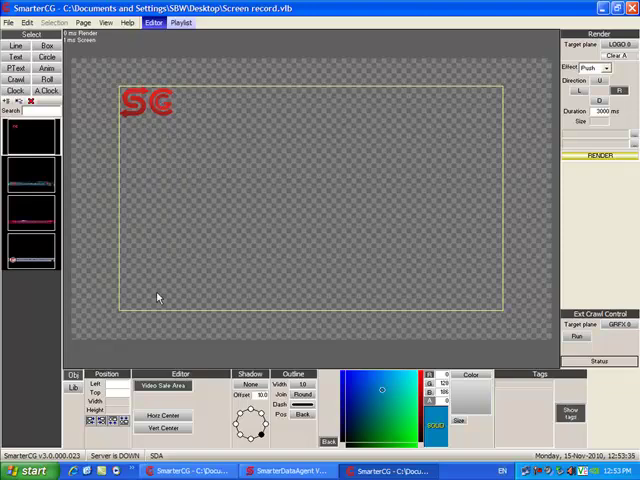
mouse_move(128, 283)
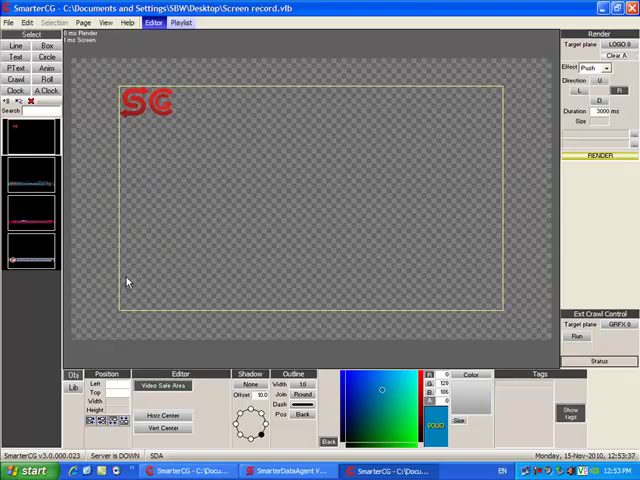
mouse_move(47, 182)
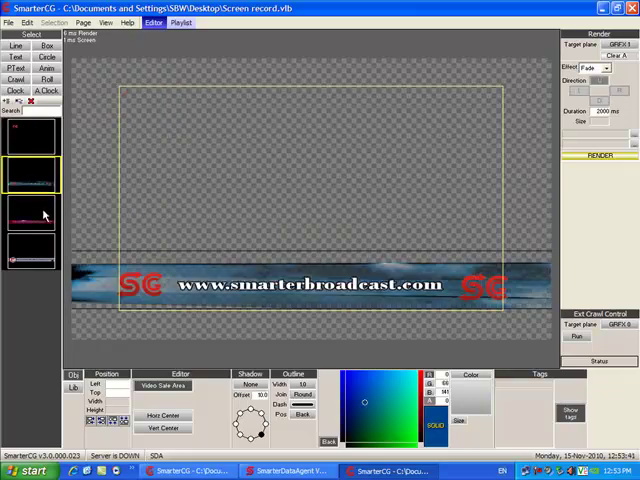
Step: Preview another page, return to the SC logo page, and open Preferences showing the 720×480 buffer
click(30, 210)
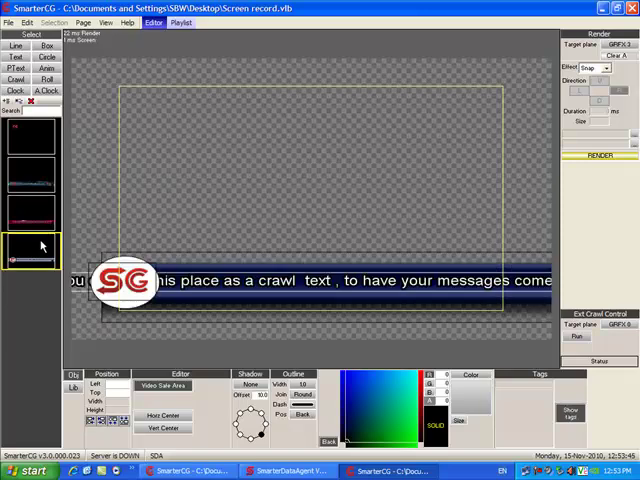
click(37, 140)
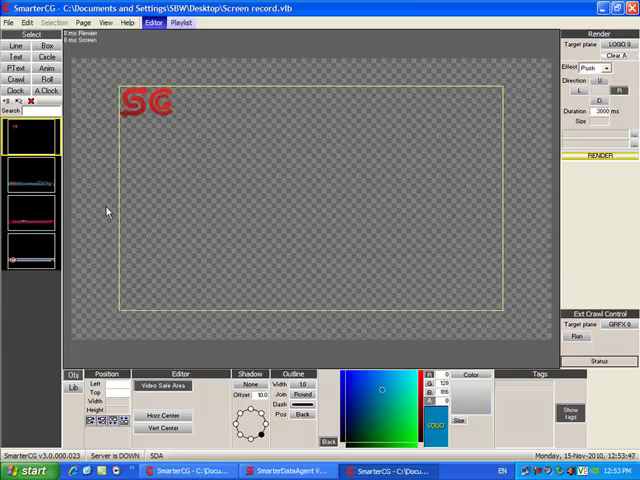
click(290, 471)
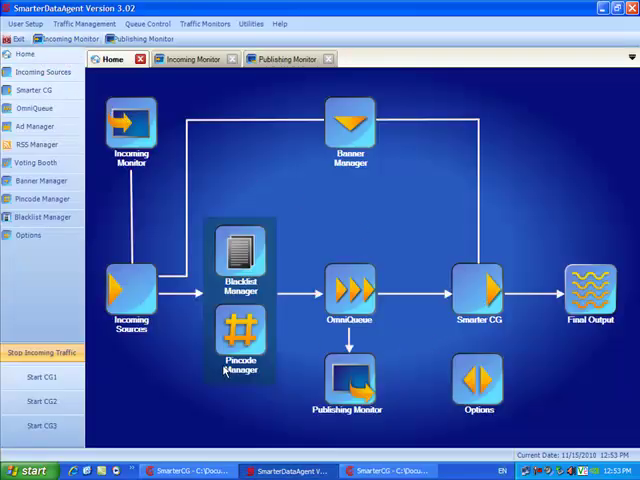
mouse_move(174, 398)
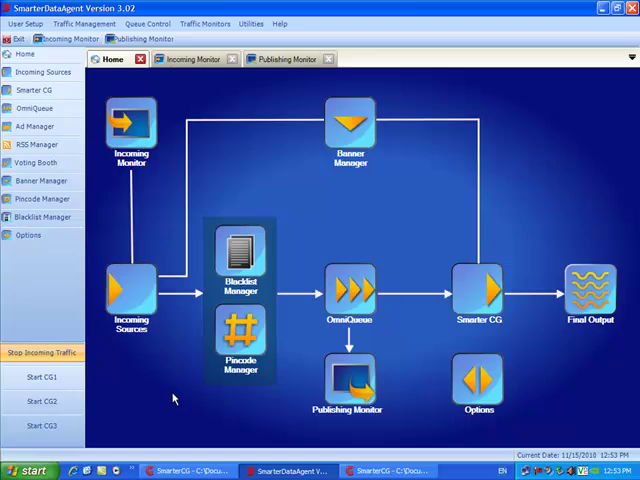
mouse_move(305, 420)
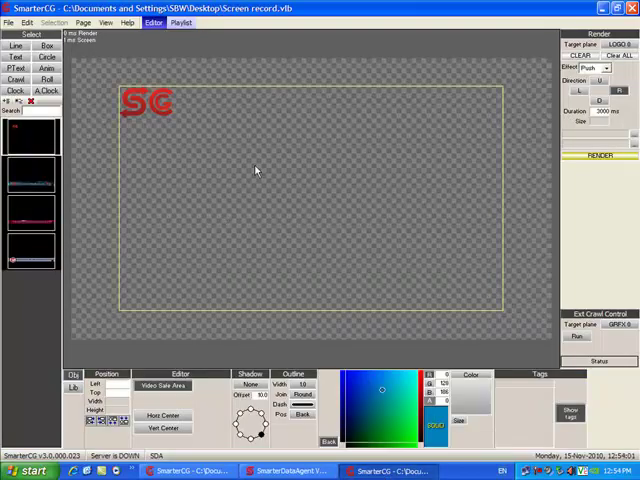
mouse_move(265, 133)
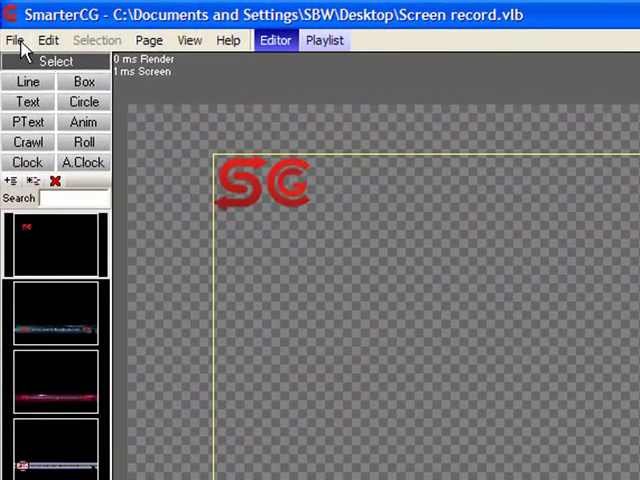
click(15, 40)
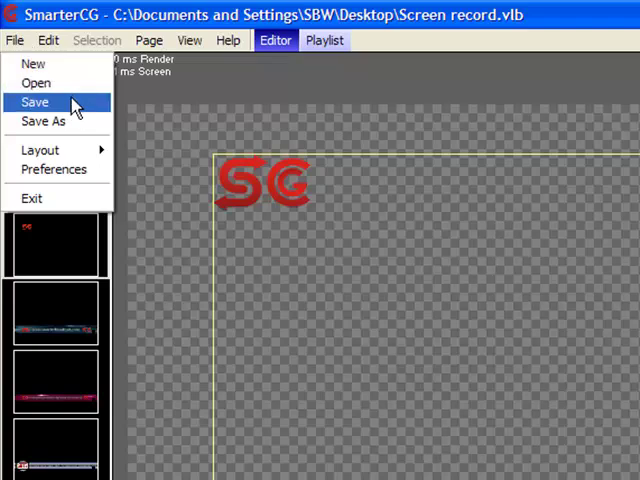
mouse_move(55, 150)
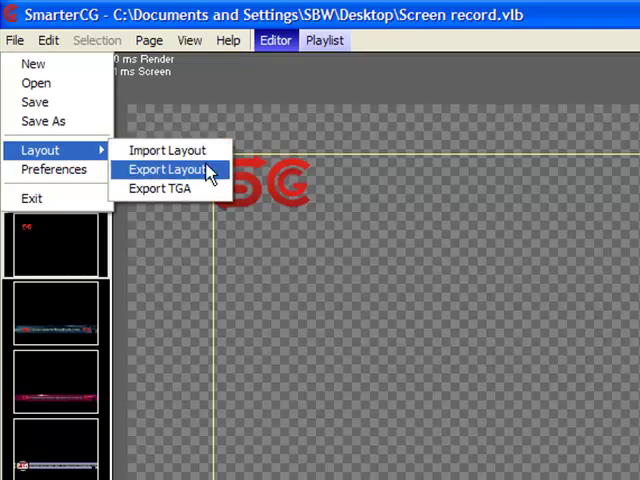
mouse_move(160, 189)
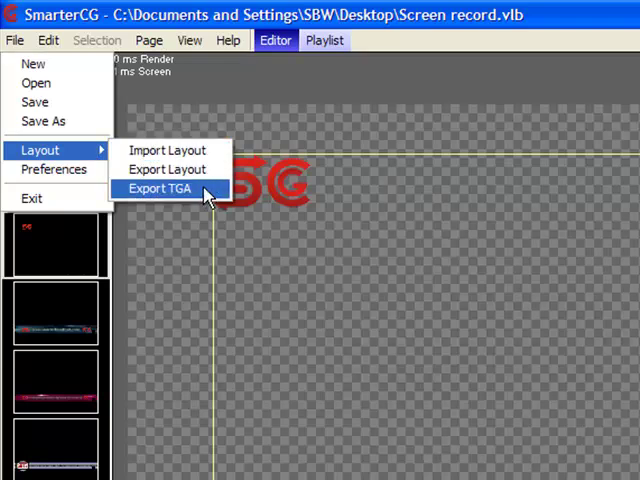
mouse_move(54, 169)
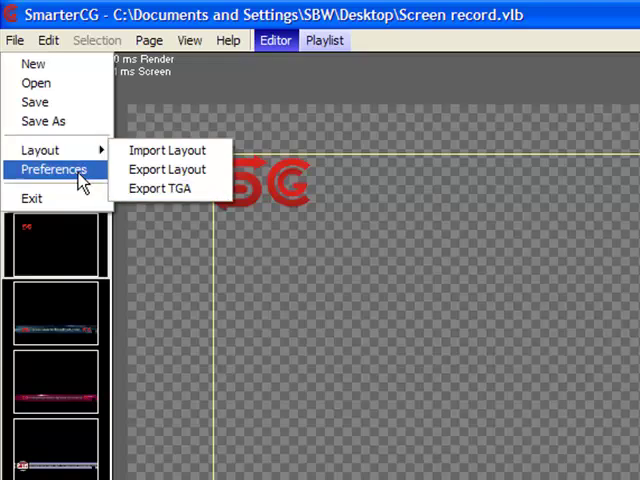
click(54, 169)
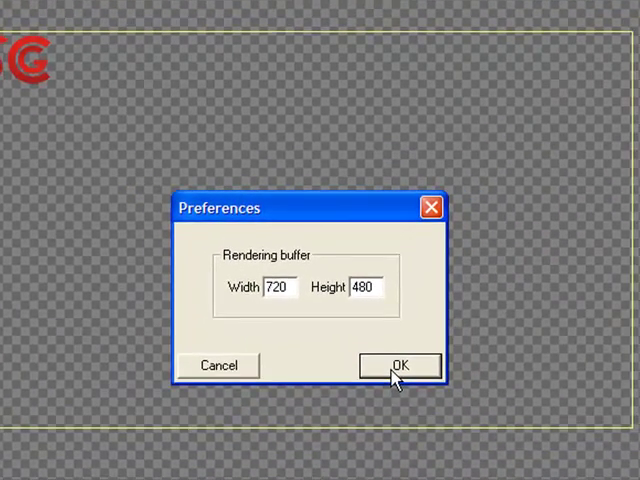
Step: Accept the 720×480 buffer, then browse the Edit, Page and View menus without choosing anything
click(399, 365)
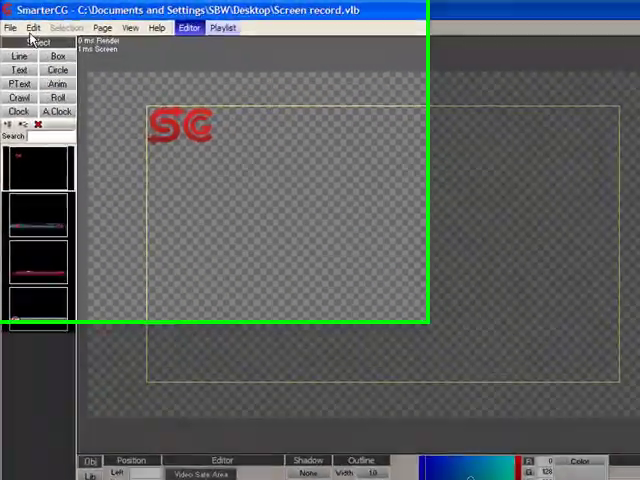
click(33, 27)
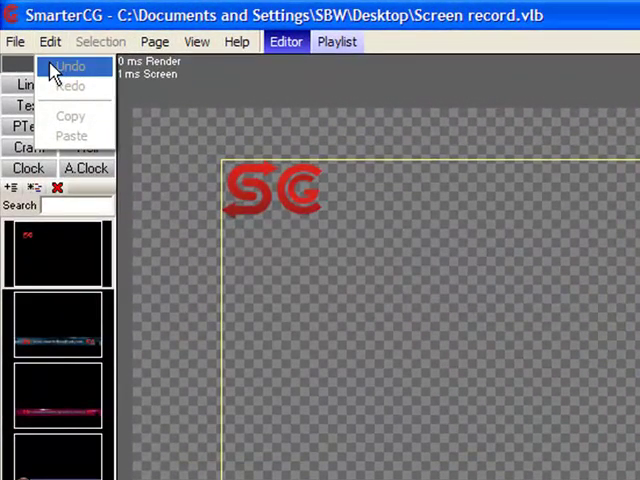
mouse_move(57, 110)
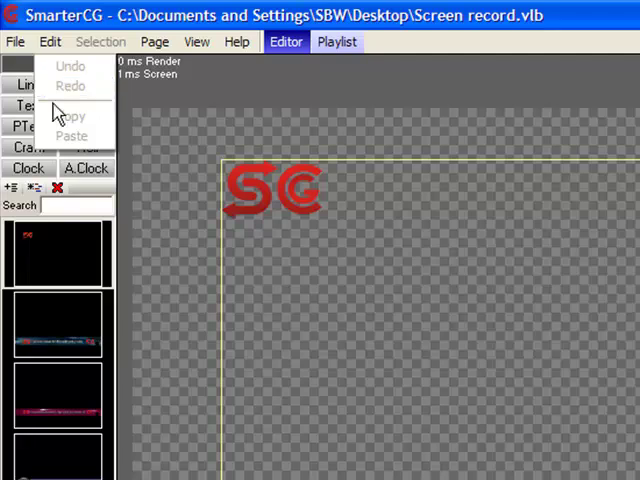
mouse_move(71, 135)
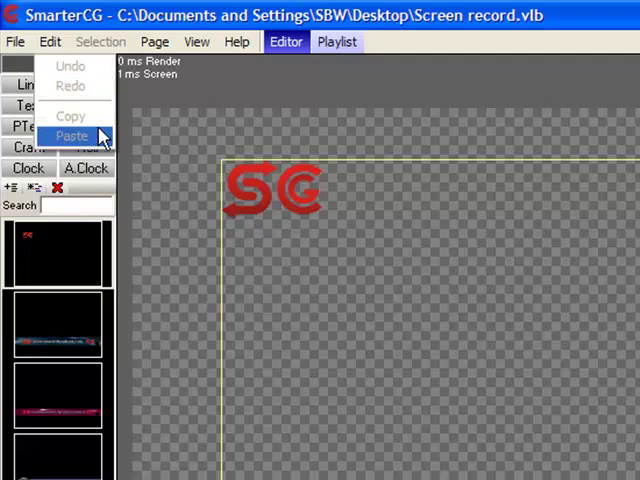
click(154, 41)
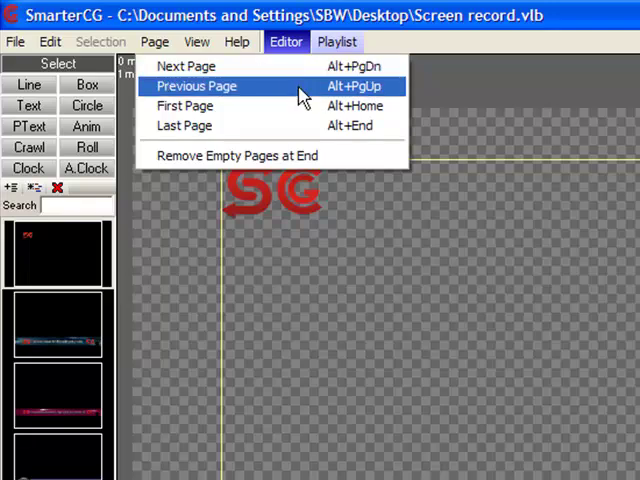
mouse_move(300, 105)
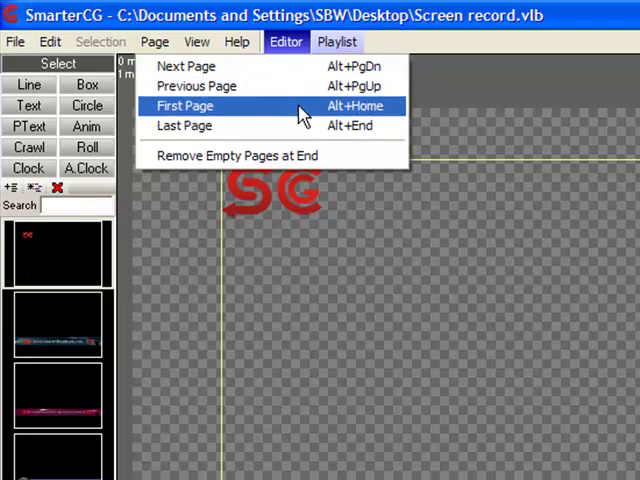
mouse_move(295, 125)
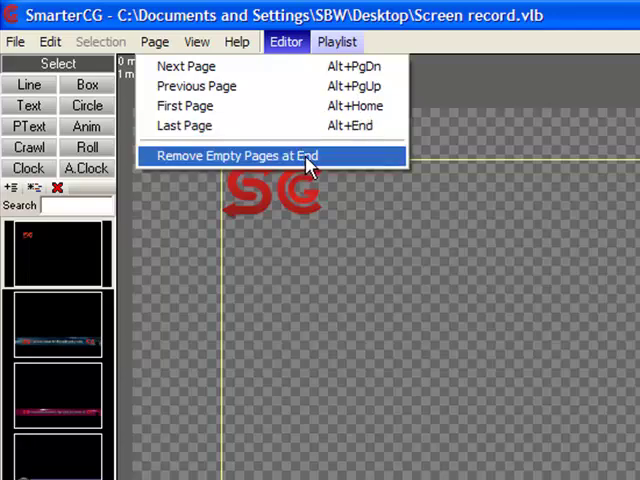
click(233, 155)
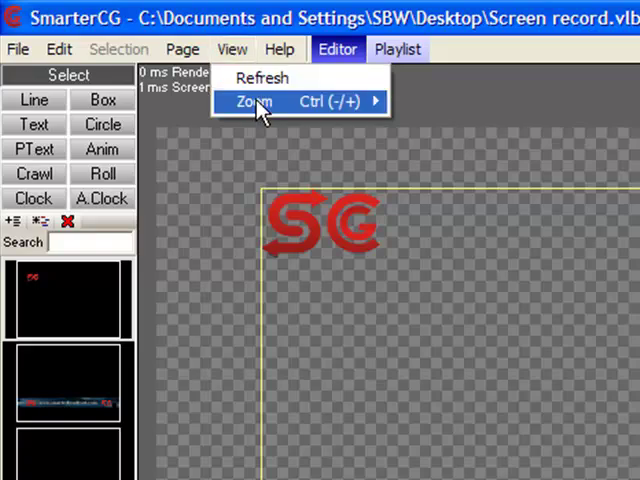
click(252, 101)
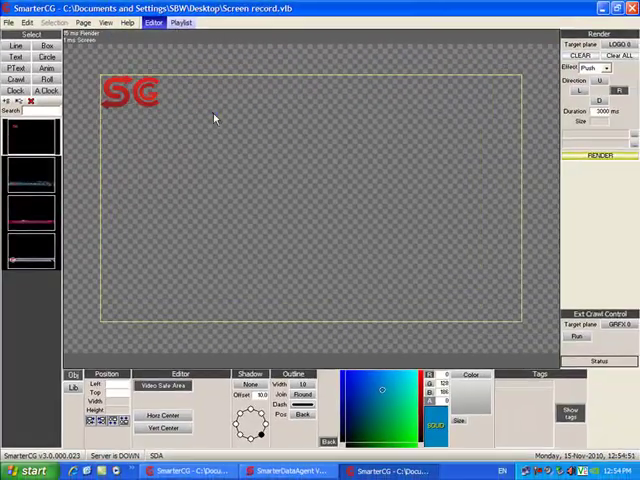
click(105, 22)
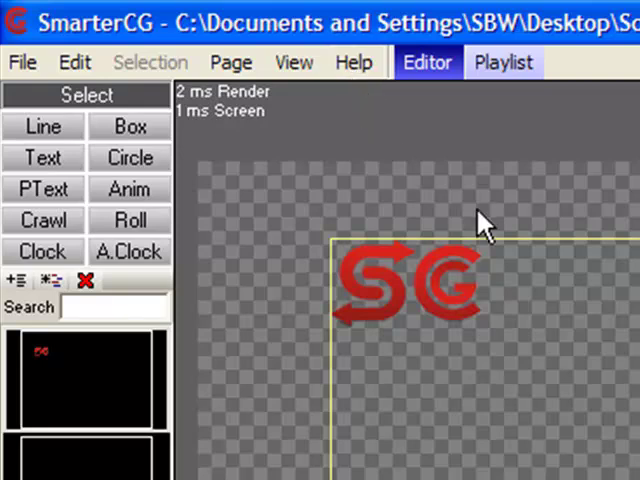
mouse_move(595, 205)
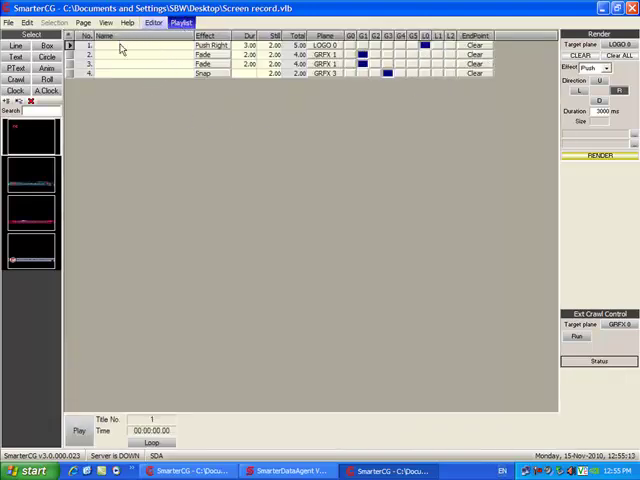
click(153, 22)
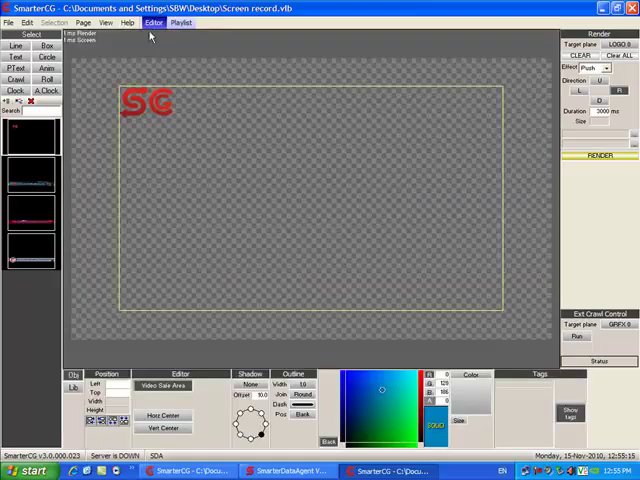
mouse_move(143, 82)
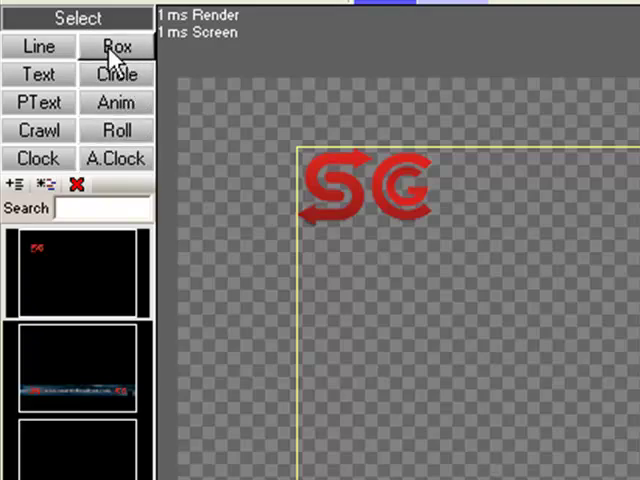
mouse_move(212, 155)
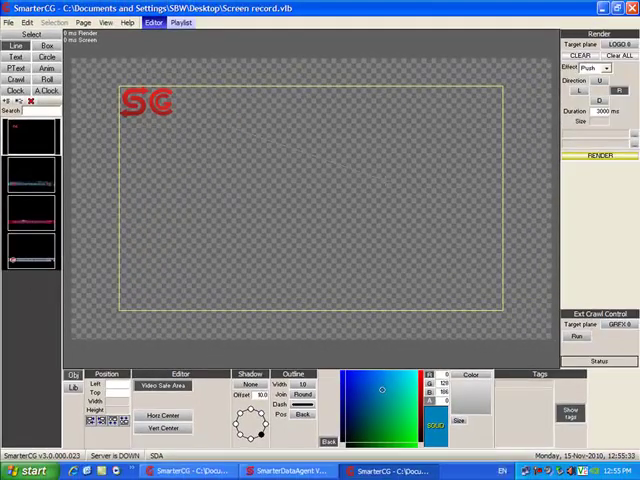
Step: Draw a diagonal line across the canvas and right-click to finish it
drag(220, 118, 388, 185)
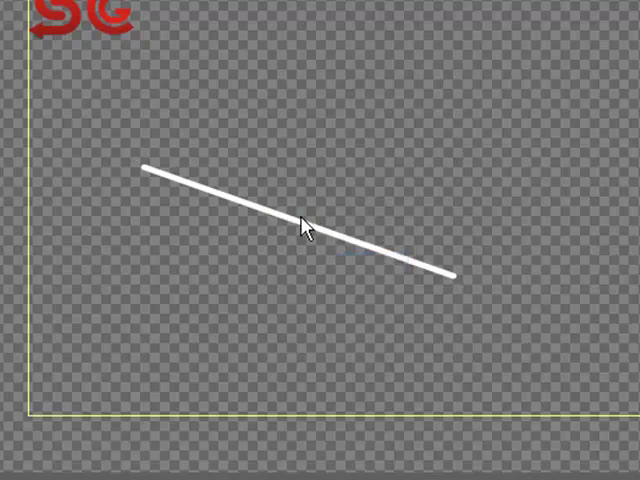
right_click(307, 225)
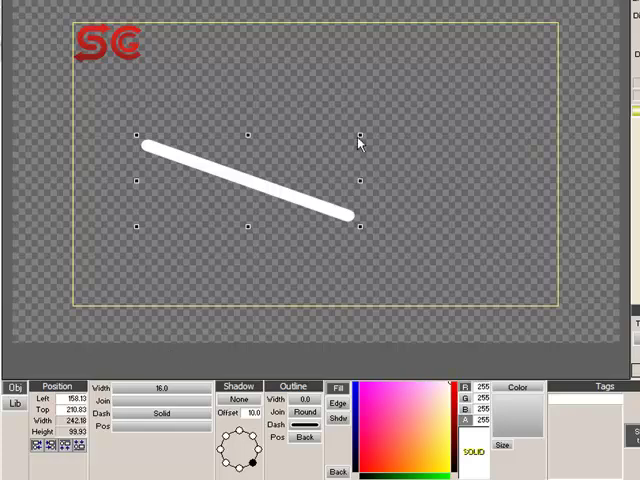
mouse_move(363, 143)
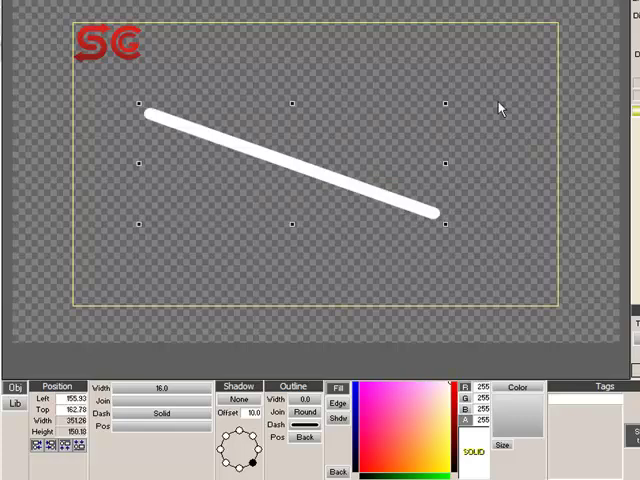
mouse_move(322, 175)
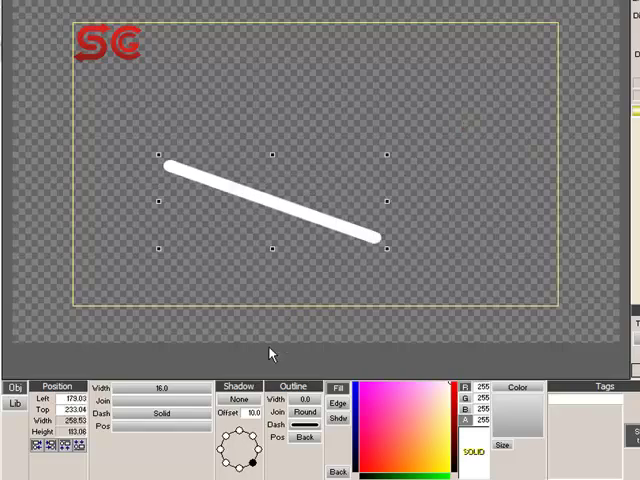
Step: Give the line a deep blue Drop shadow with alpha 64, falling lower left
click(239, 399)
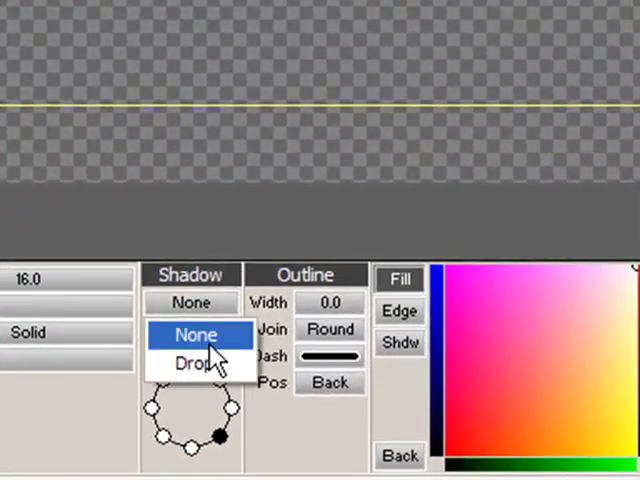
click(190, 362)
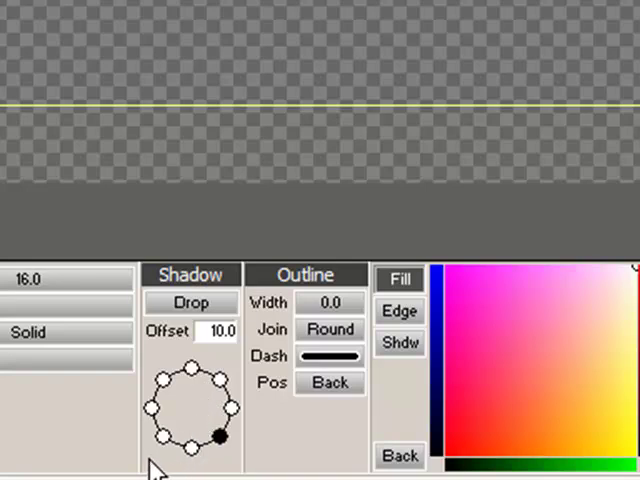
mouse_move(163, 438)
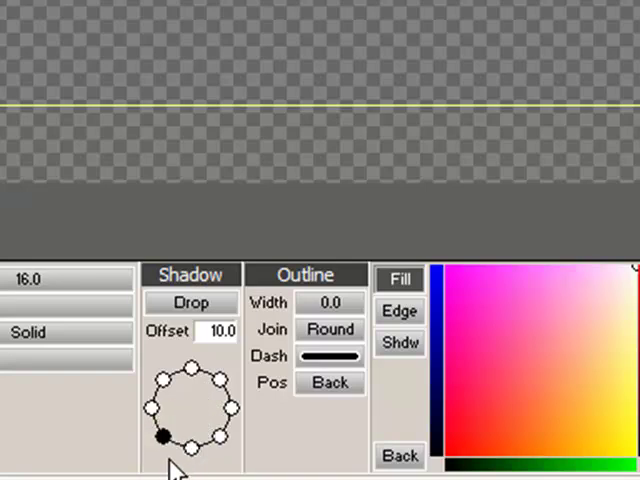
mouse_move(178, 413)
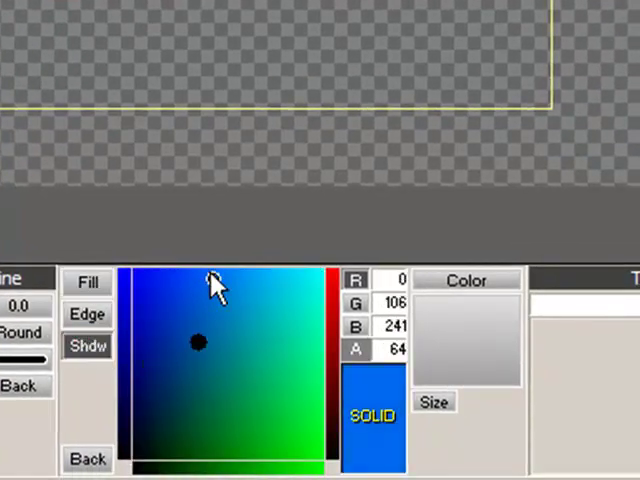
click(138, 307)
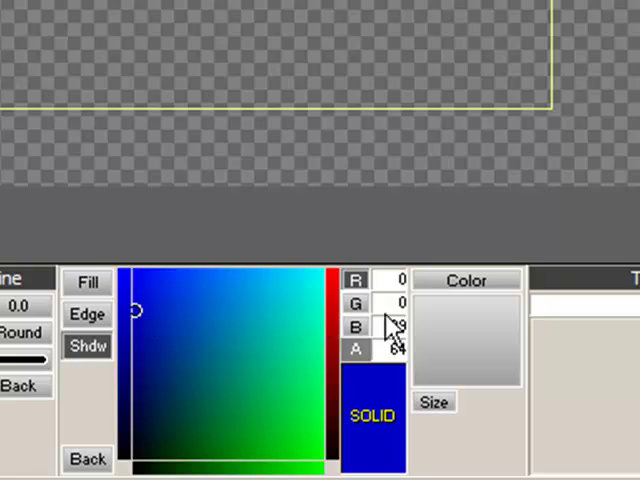
click(466, 279)
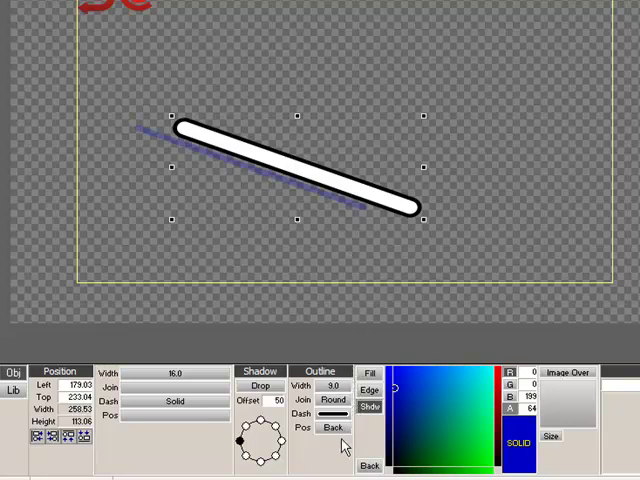
Step: Set the line's outline to width 9 with Miter joins and Image Over light blue edge
click(343, 388)
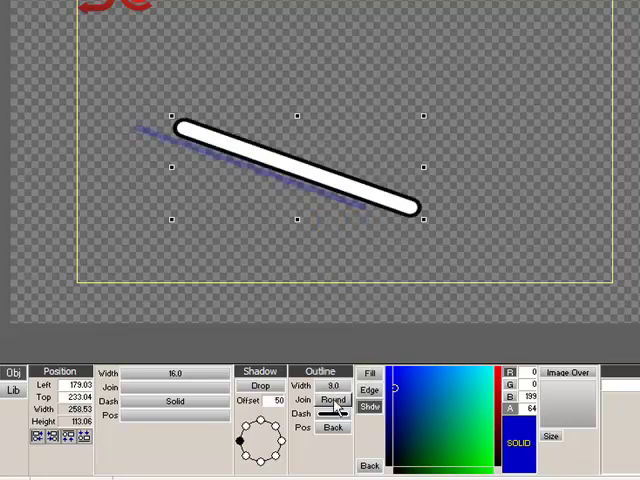
click(336, 399)
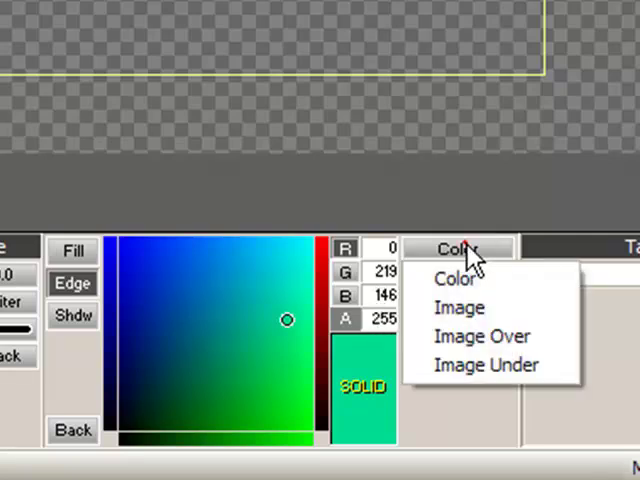
click(481, 335)
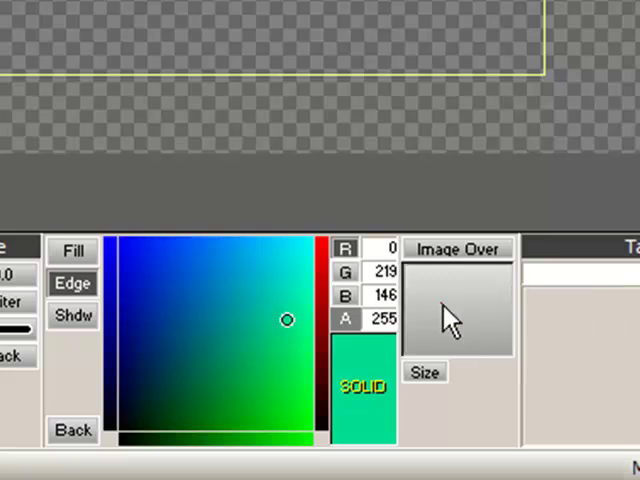
click(237, 279)
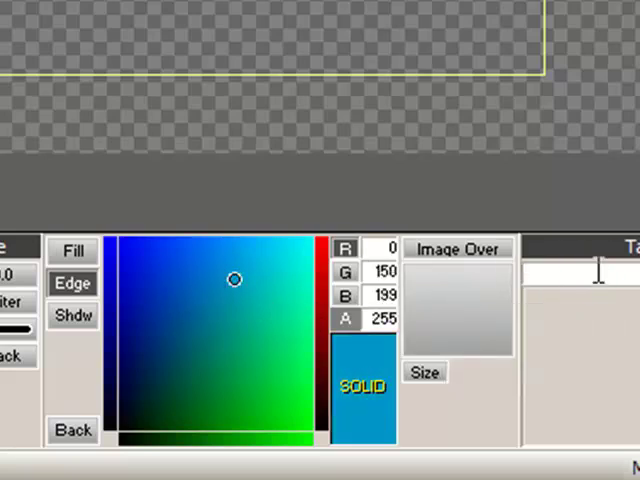
Step: Tag the line 'Line 1' and shift it up and to the right
text(Line 1)
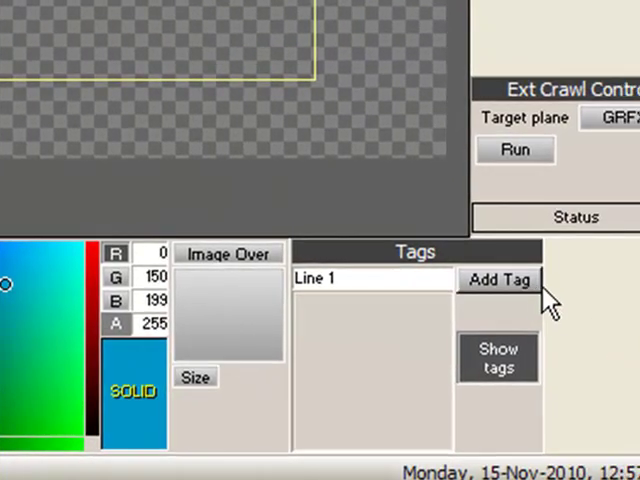
click(500, 280)
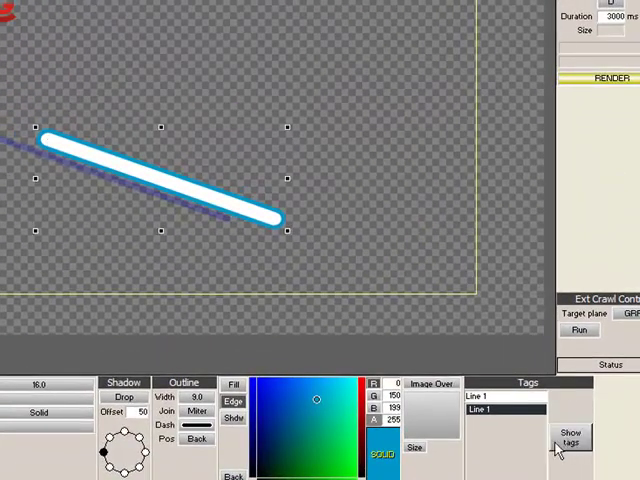
click(570, 437)
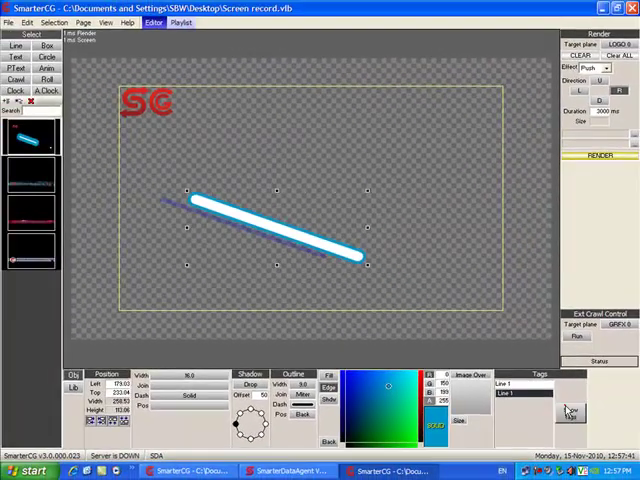
drag(270, 225, 325, 200)
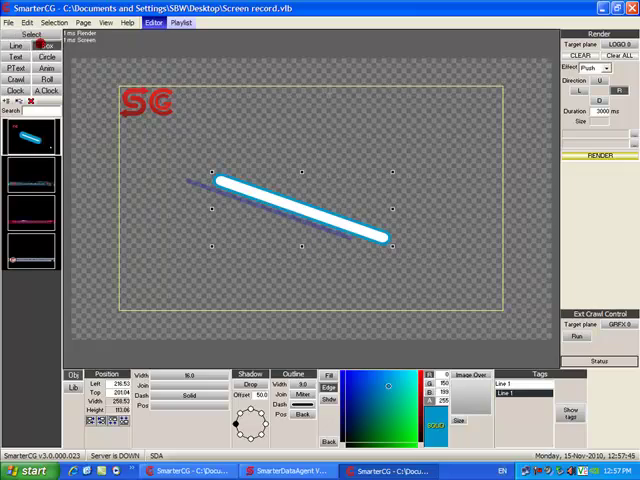
click(47, 45)
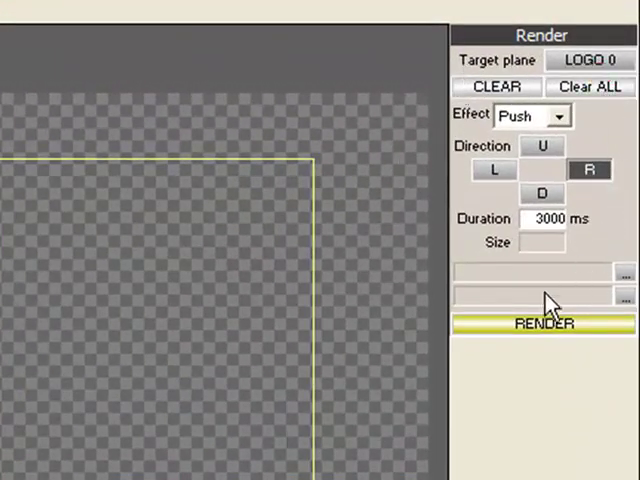
Step: Keep LOGO 0 as the render target with a Push effect, direction R, 3000 ms
click(589, 60)
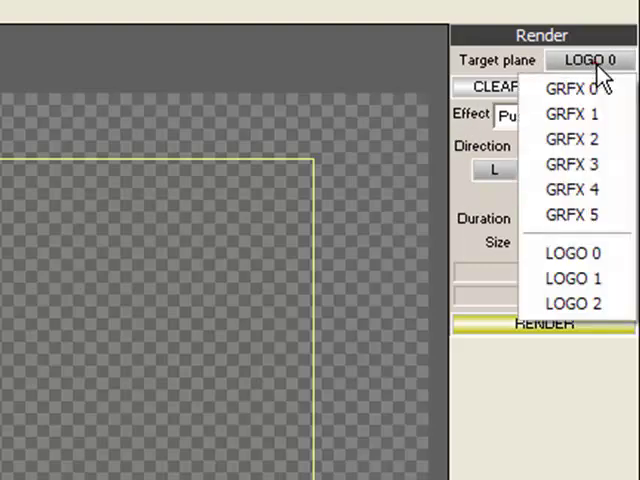
mouse_move(570, 88)
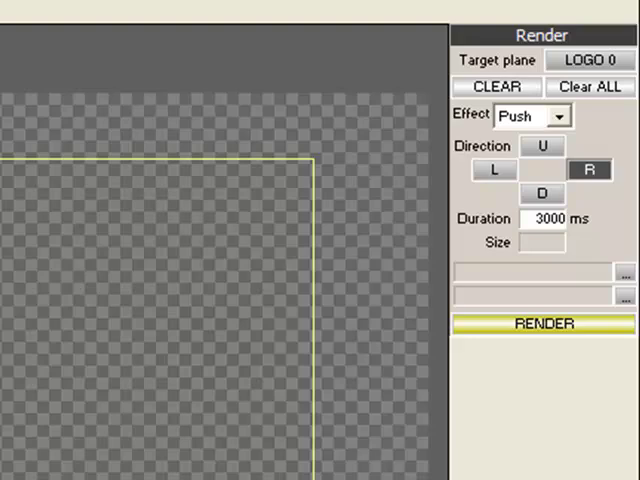
mouse_move(282, 86)
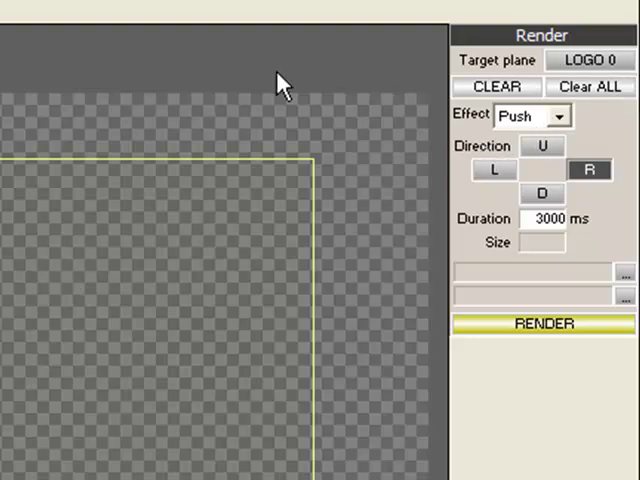
click(543, 323)
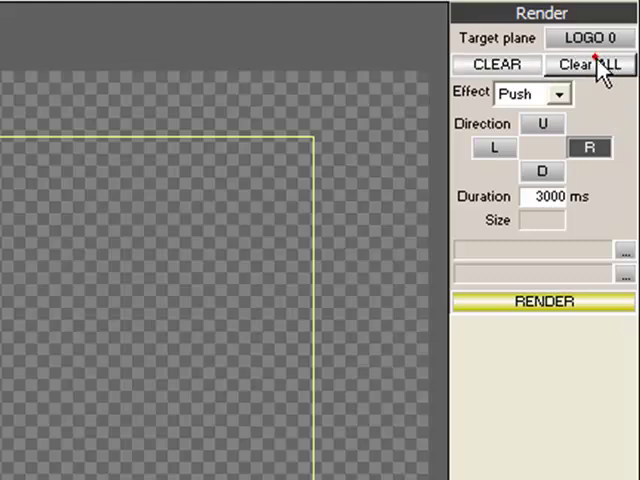
mouse_move(268, 272)
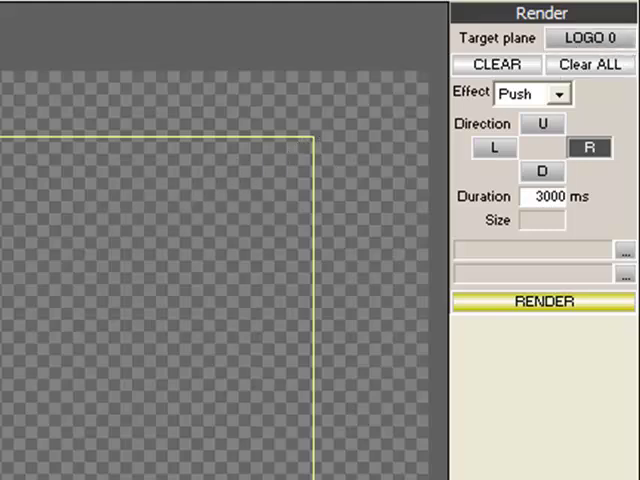
mouse_move(575, 92)
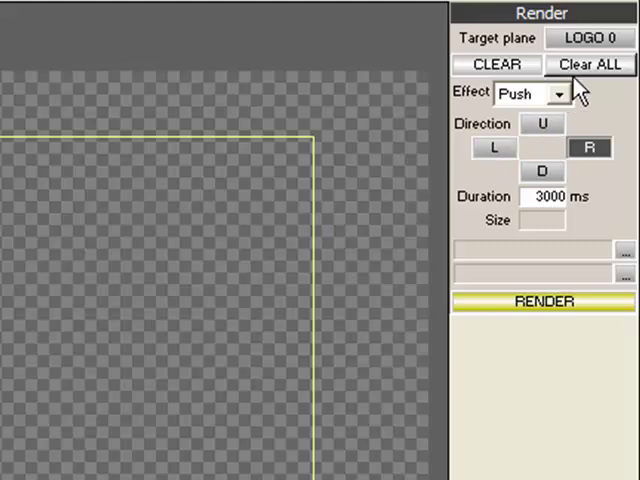
mouse_move(578, 90)
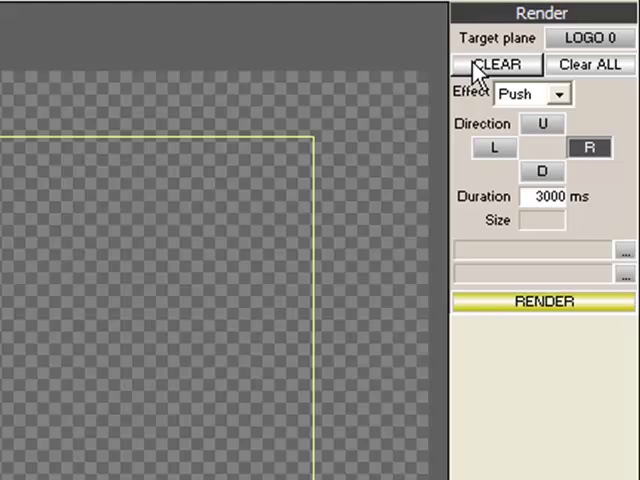
Step: Keep the Push effect but change its direction to D and duration to 2000 ms
click(557, 93)
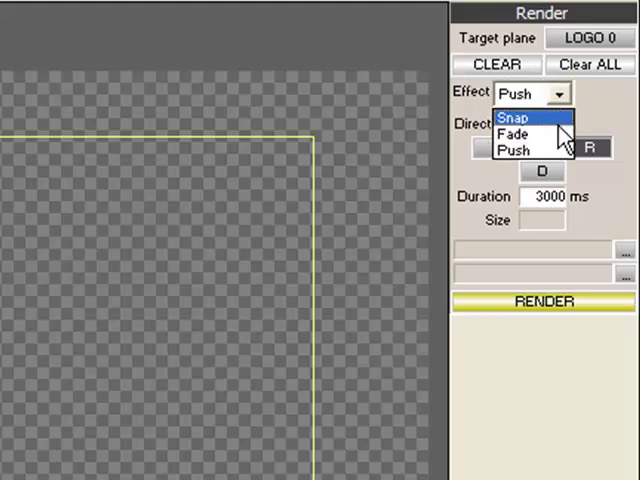
click(513, 151)
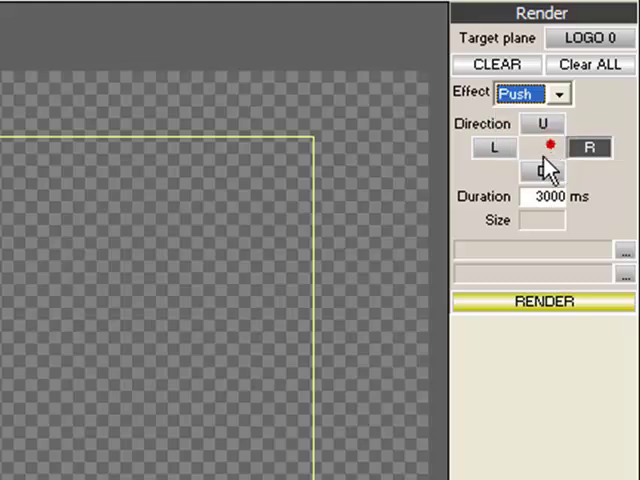
click(541, 172)
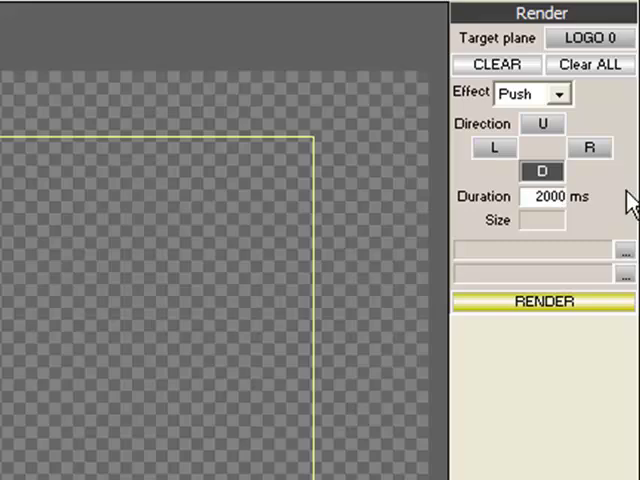
mouse_move(610, 203)
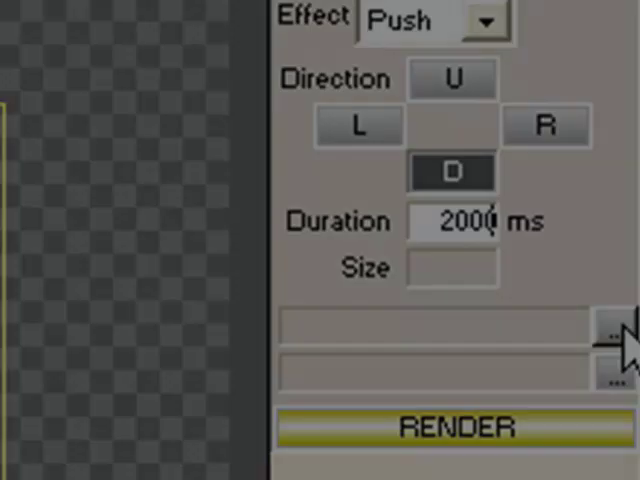
Step: Check the sound file picker's WAV filters, cancel, and show the blue smarterbroadcast.com banner page
click(615, 330)
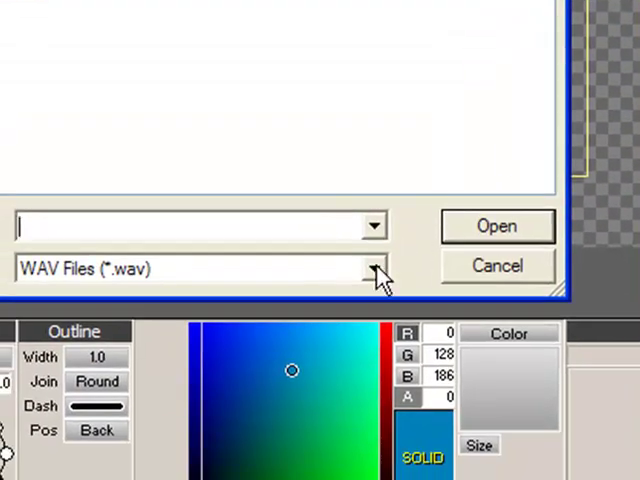
click(375, 267)
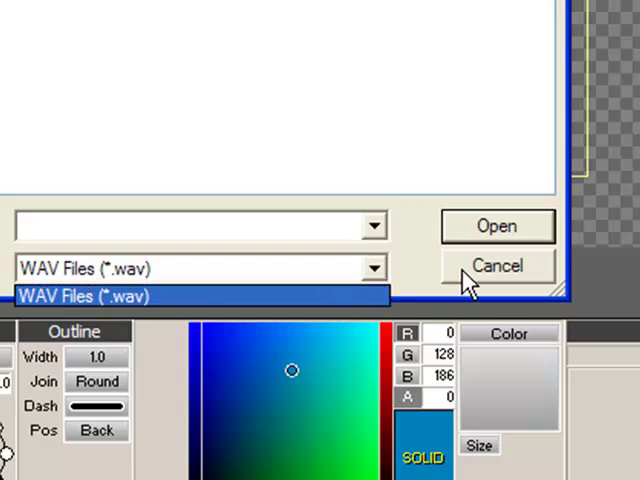
click(497, 265)
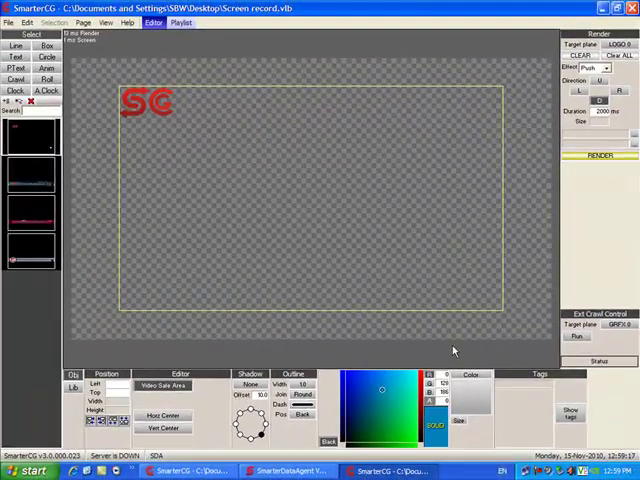
mouse_move(540, 197)
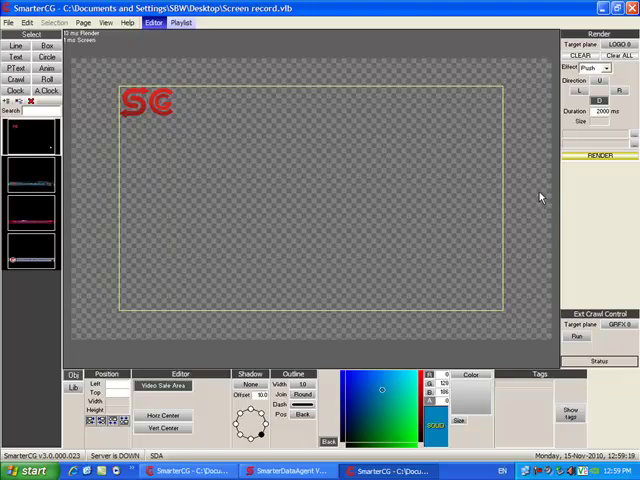
mouse_move(398, 185)
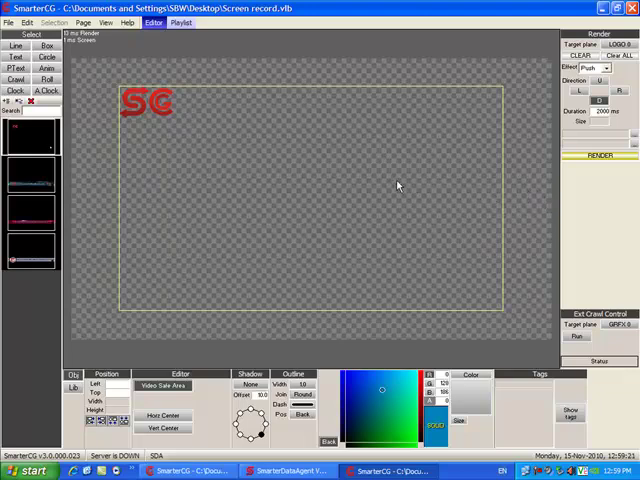
mouse_move(55, 188)
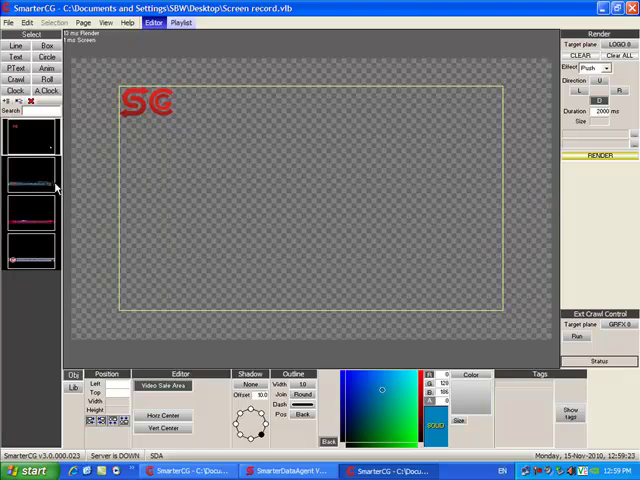
click(30, 180)
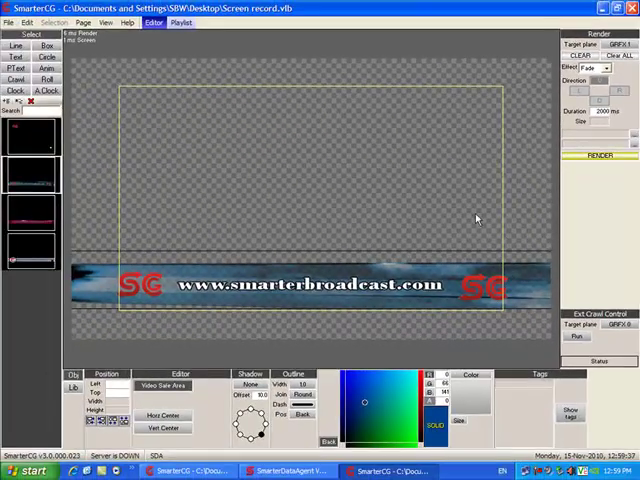
mouse_move(433, 187)
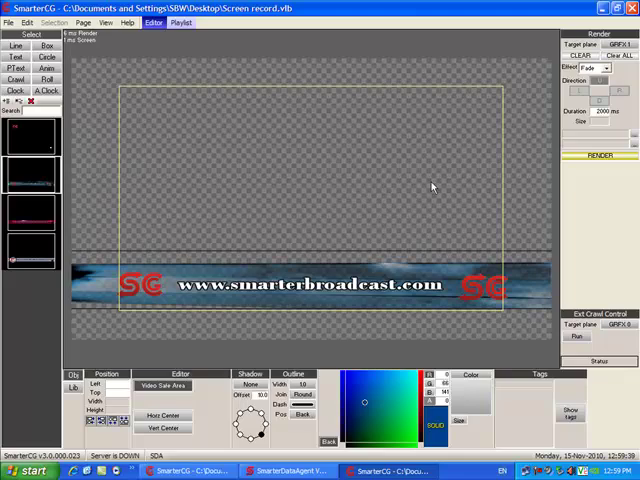
mouse_move(460, 192)
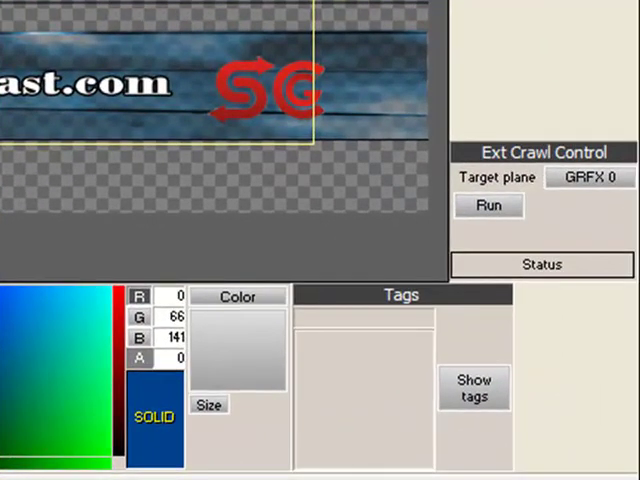
mouse_move(570, 222)
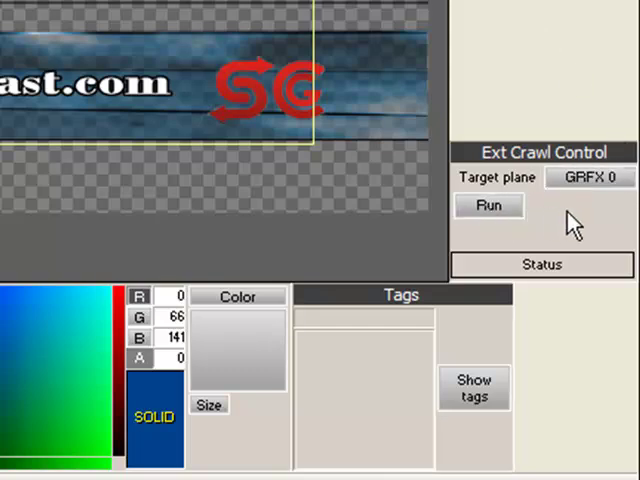
mouse_move(600, 255)
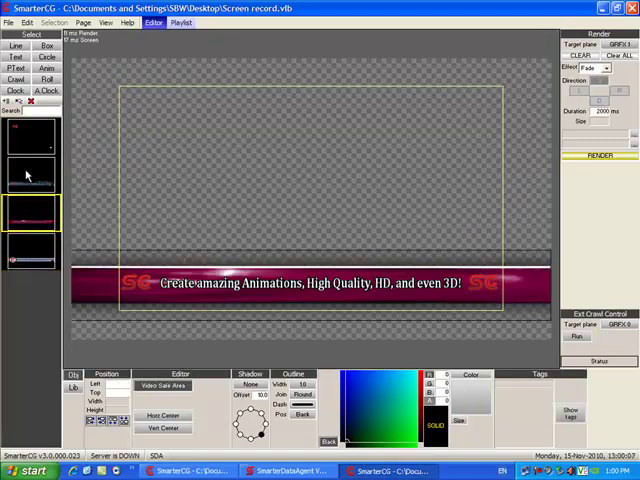
Step: View the magenta 'Create amazing Animations' page, then return to the red SC logo page
click(33, 180)
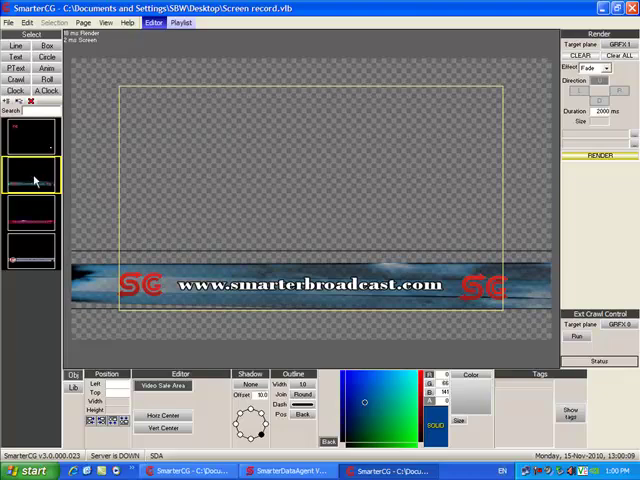
click(30, 135)
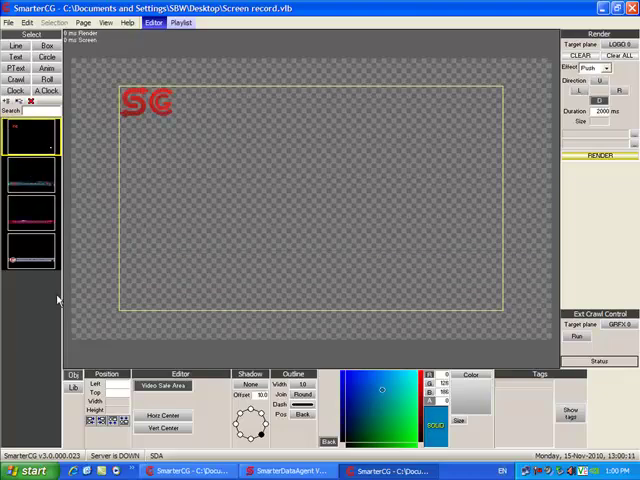
Step: On the teal banner page, tag the text object 'SDACG1', then return to the logo page
click(33, 178)
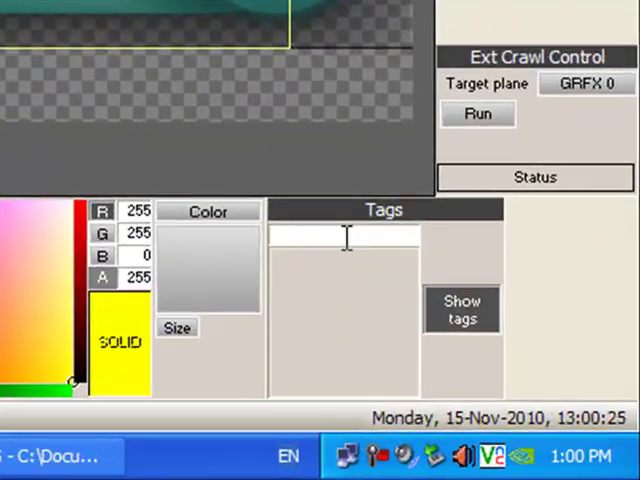
text(SD)
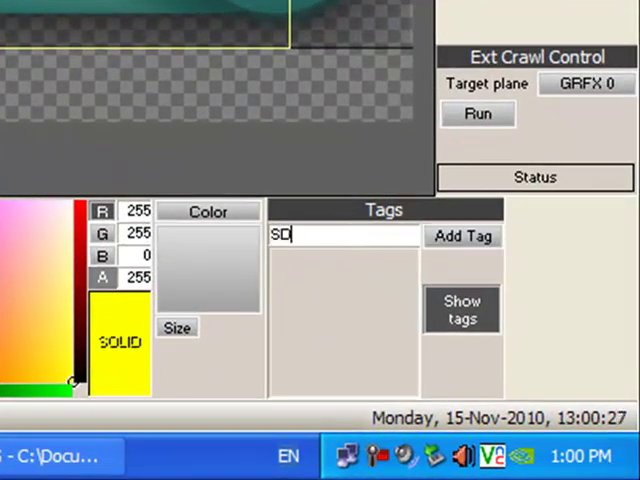
text(ACG)
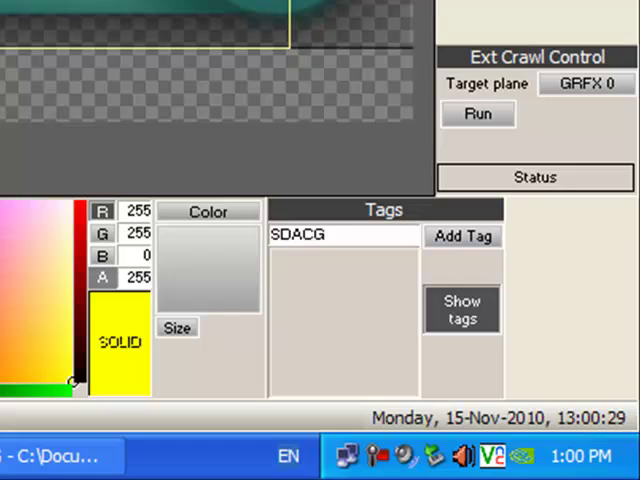
click(462, 237)
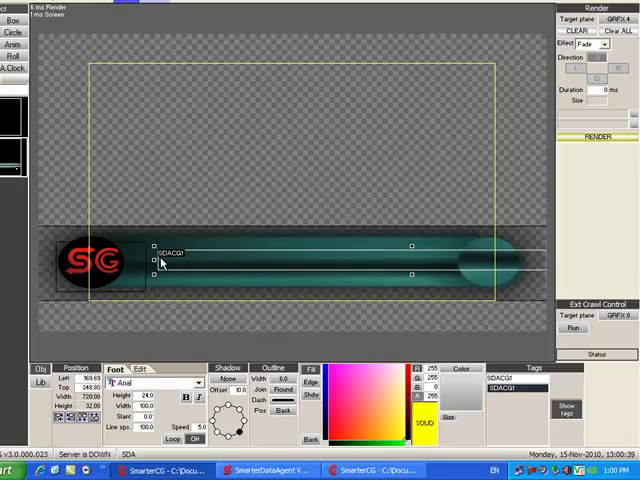
mouse_move(609, 340)
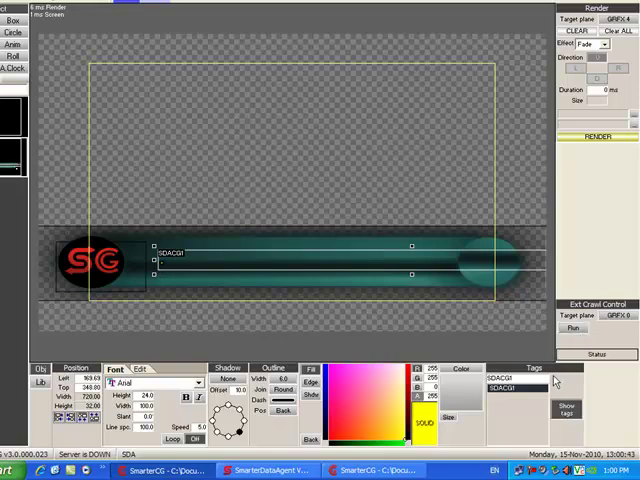
click(597, 331)
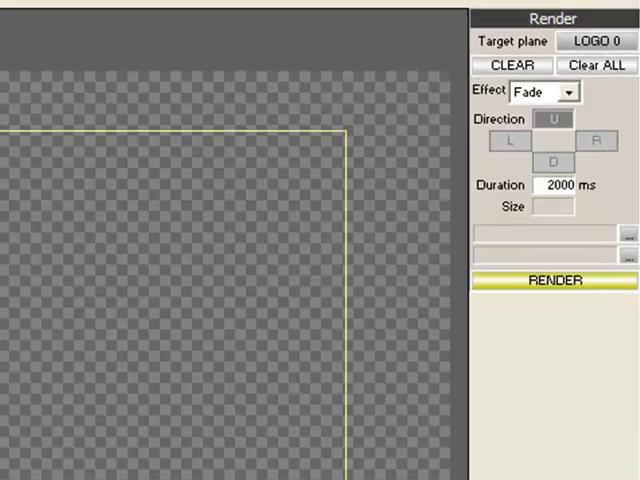
click(595, 41)
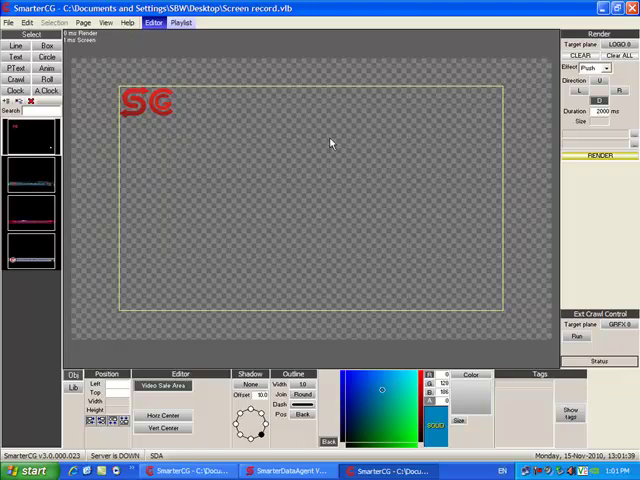
mouse_move(75, 117)
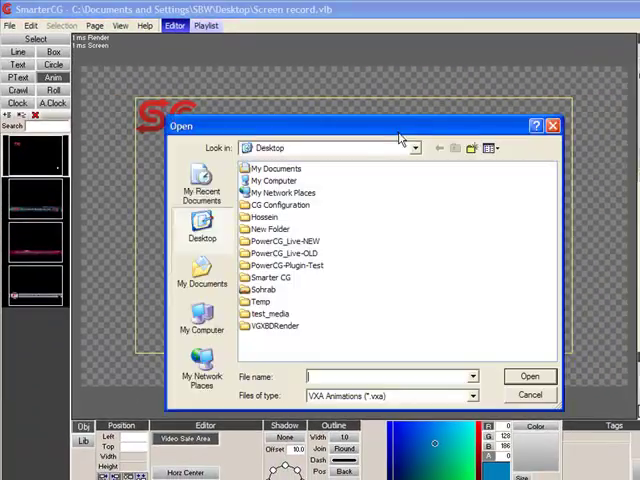
mouse_move(270, 277)
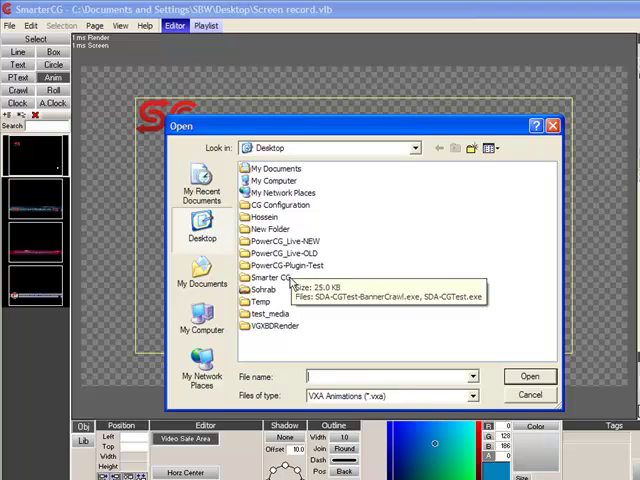
Step: Move the gradient box down, then cancel the VXA animation picker without adding a file
double_click(272, 276)
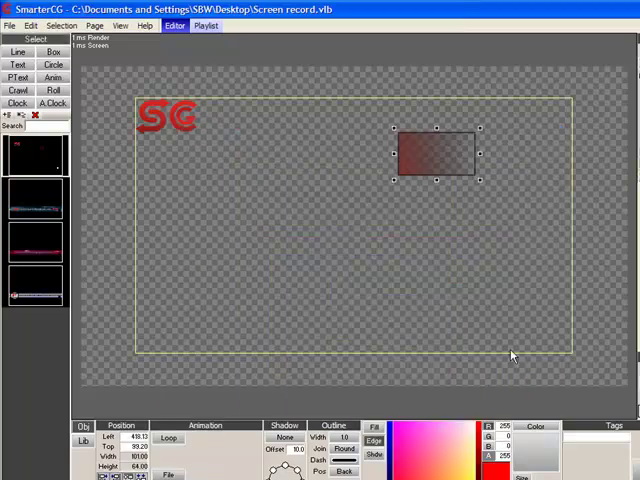
drag(435, 158, 432, 203)
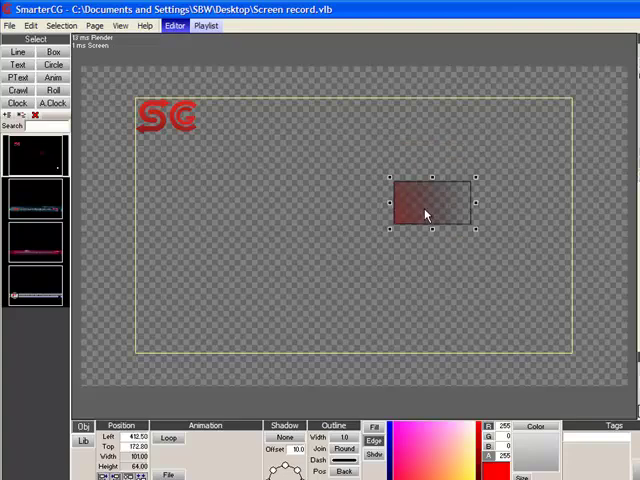
mouse_move(572, 146)
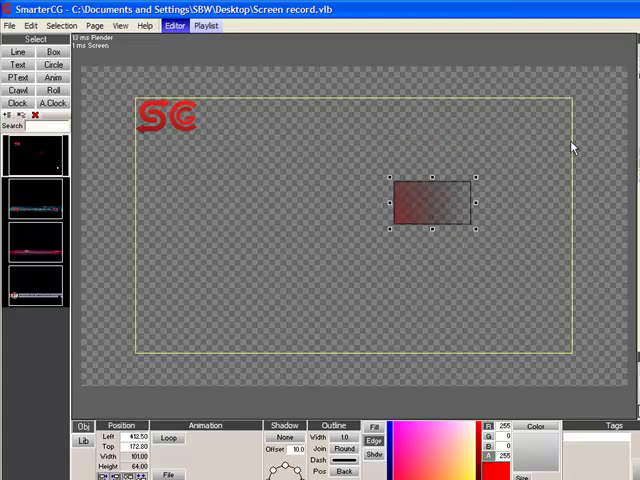
mouse_move(440, 157)
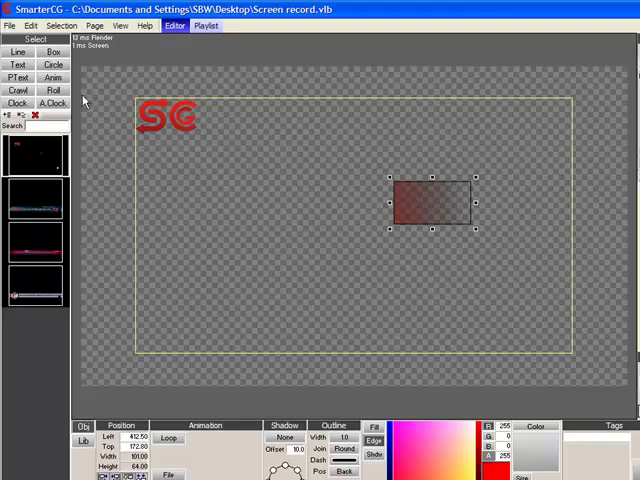
click(168, 474)
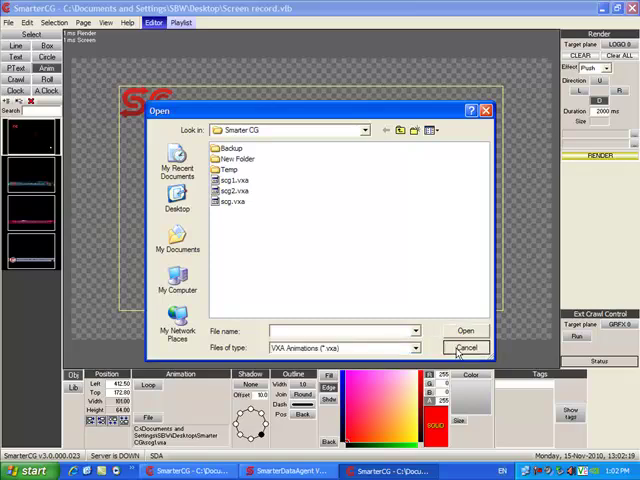
click(465, 347)
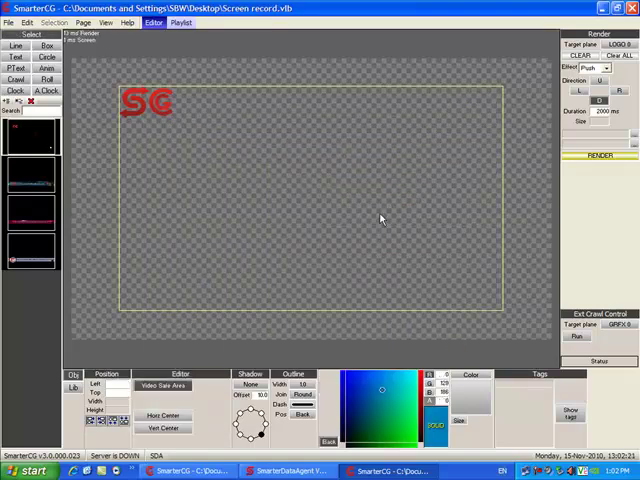
mouse_move(305, 208)
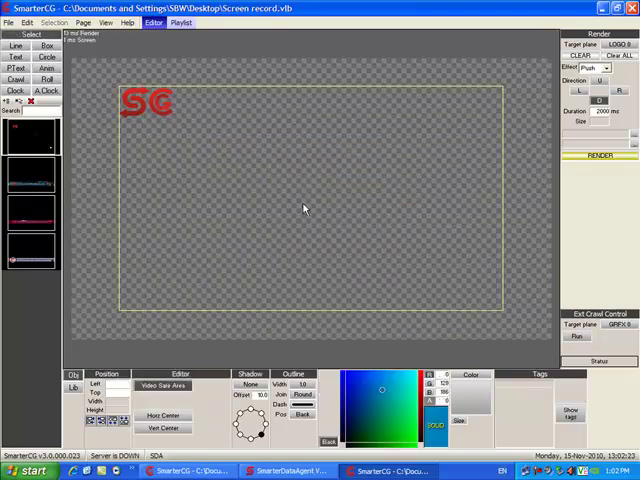
mouse_move(298, 204)
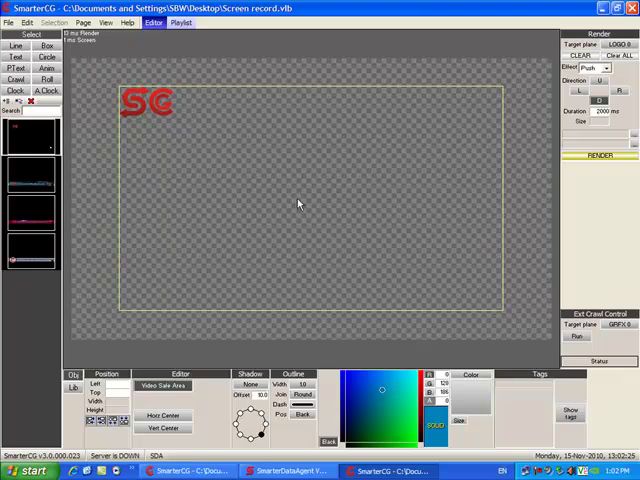
mouse_move(265, 205)
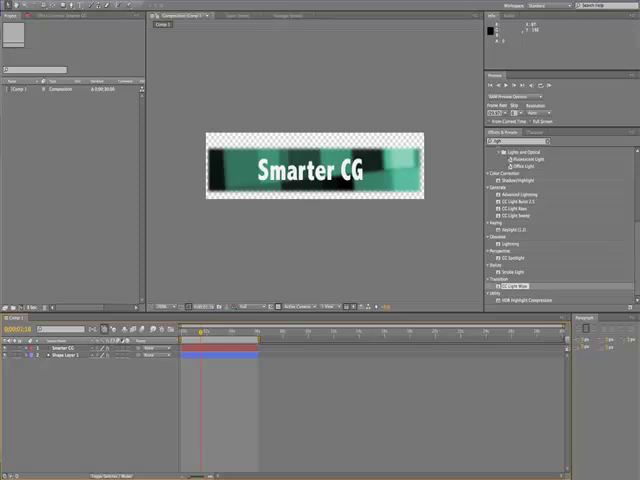
mouse_move(202, 330)
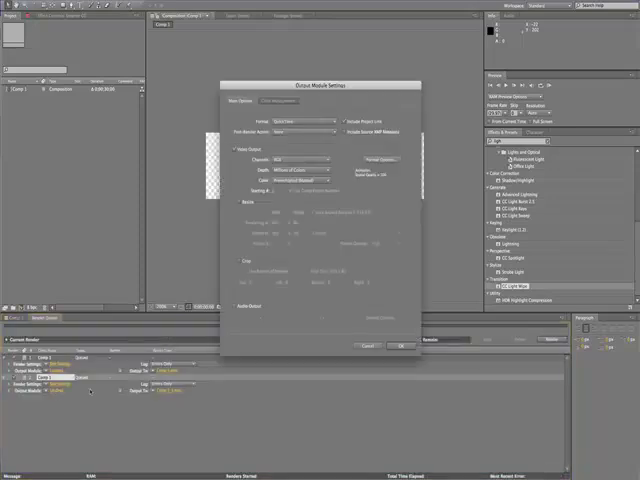
Step: Set the Output Module to Targa Sequence with RGB + Alpha channels
click(300, 120)
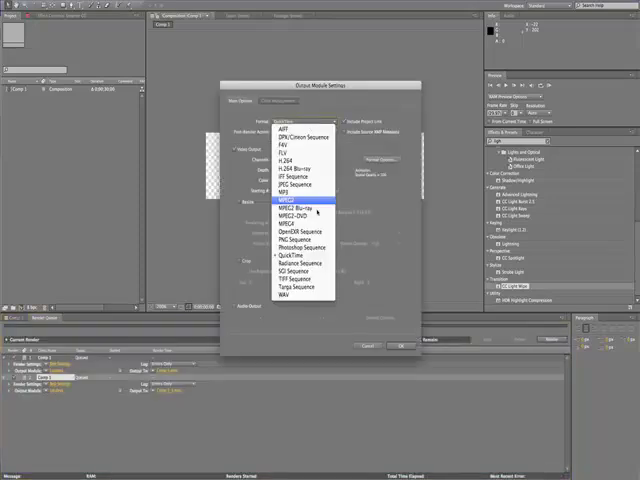
click(296, 290)
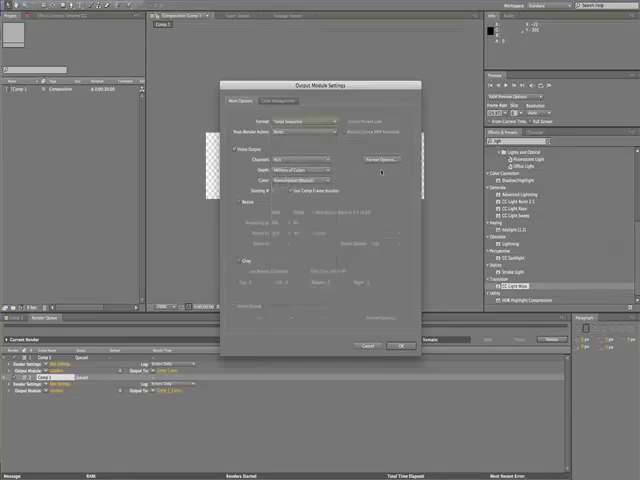
click(378, 159)
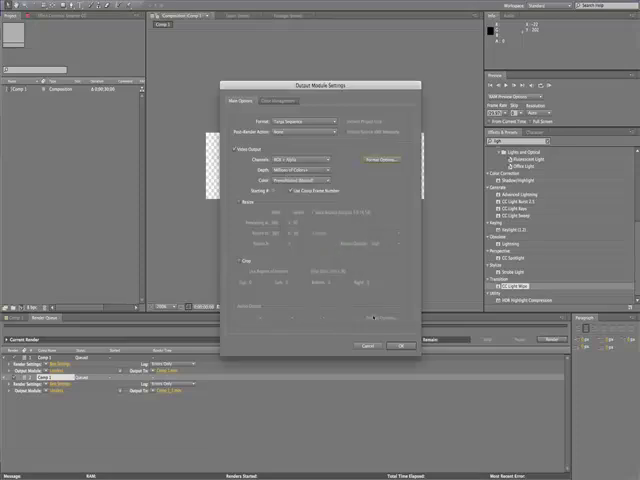
click(400, 346)
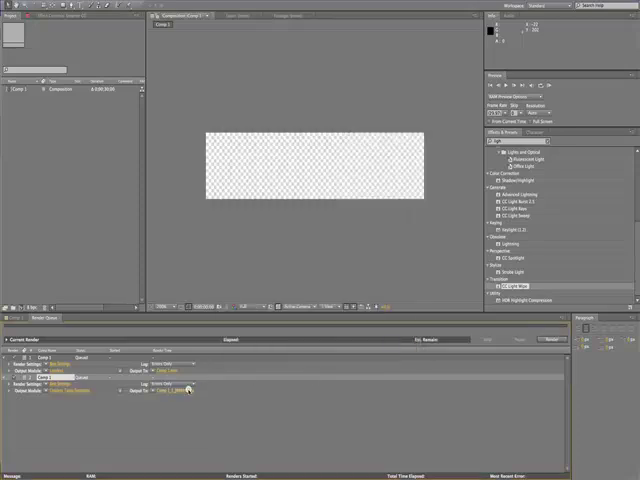
Step: Point the Targa frame output at a newly created untitled folder
click(173, 390)
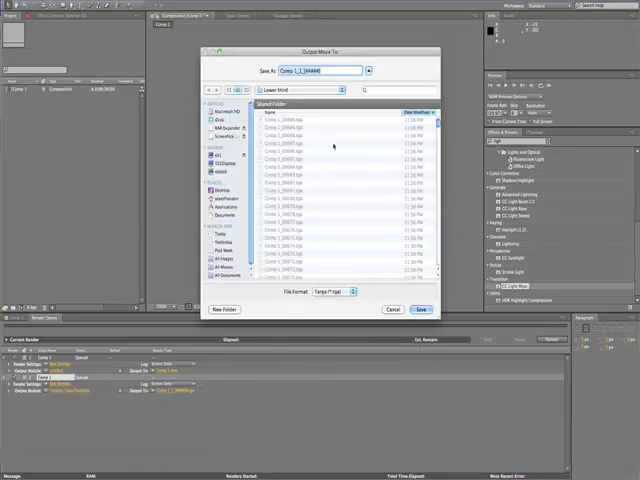
click(222, 309)
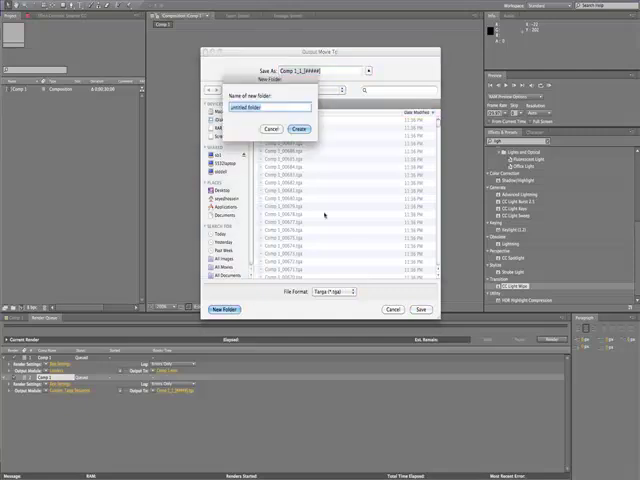
click(298, 128)
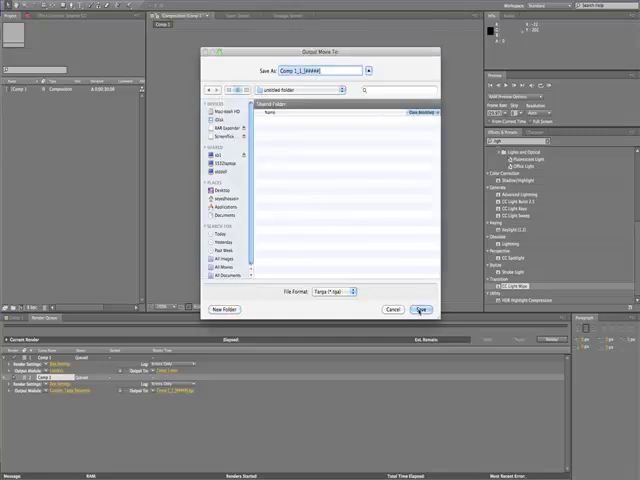
click(424, 309)
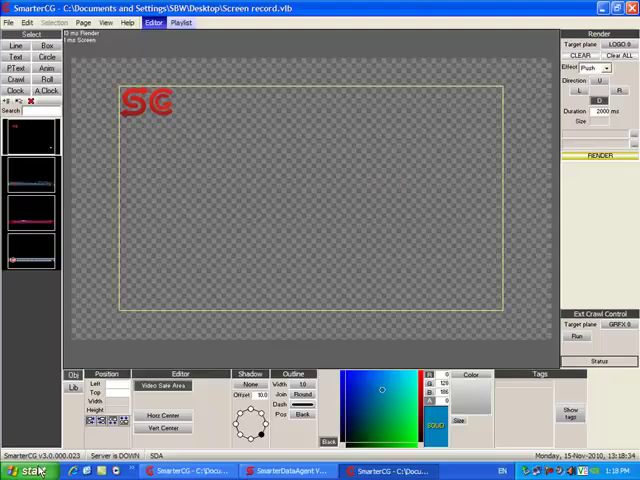
Step: Launch VXA Builder and load LowerThird_00006.tga from Animation Lower Third as the source
click(25, 470)
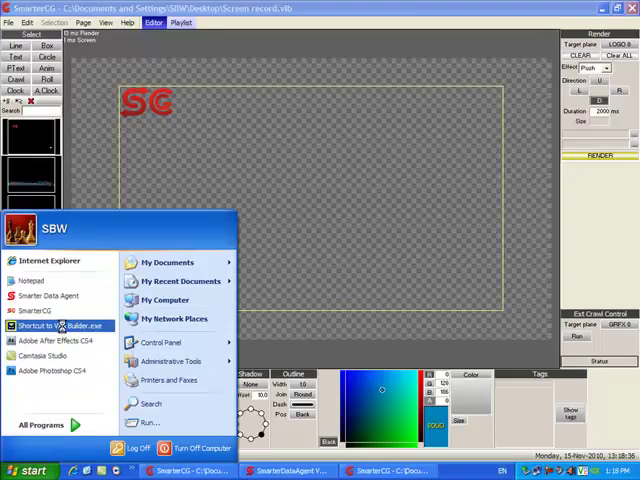
click(55, 325)
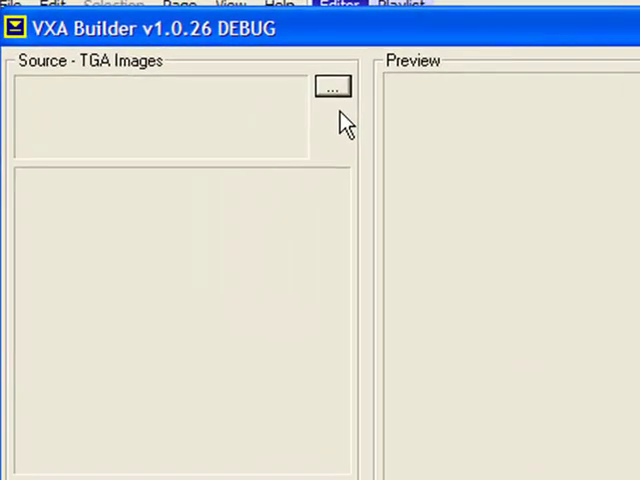
click(331, 87)
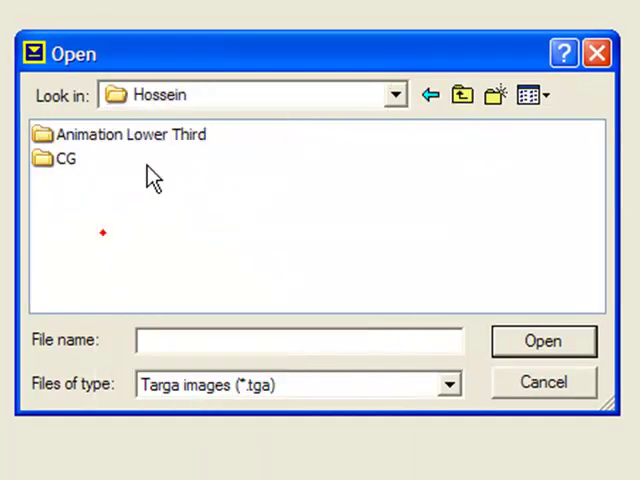
double_click(130, 133)
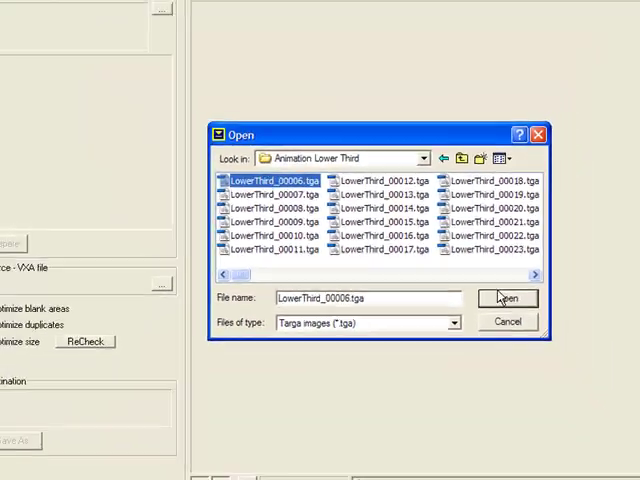
click(507, 298)
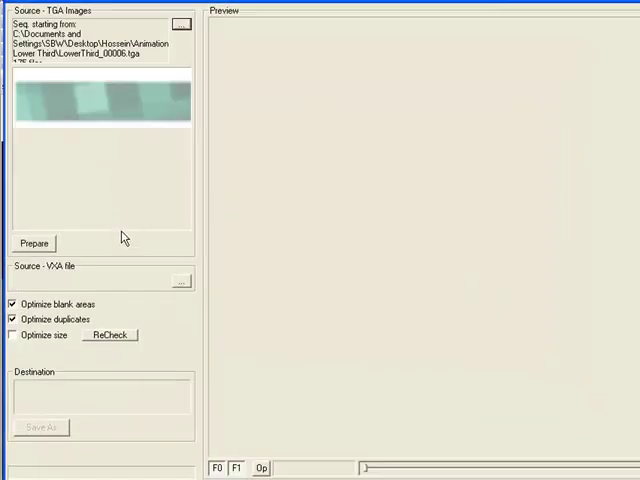
mouse_move(99, 252)
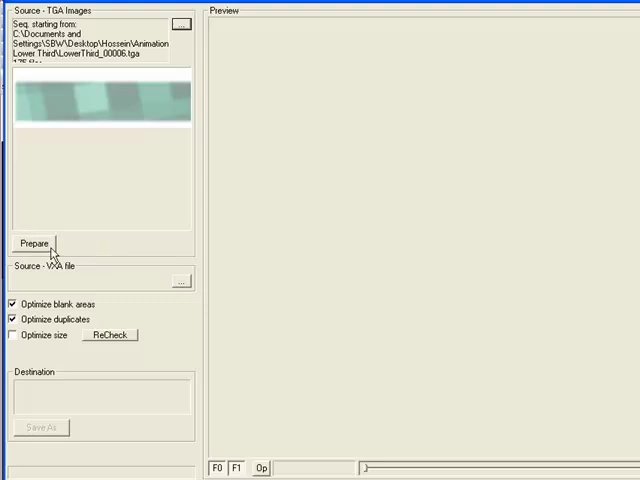
Step: Prepare the 175 LowerThird frames and save them as a VXA lower third animation
click(33, 243)
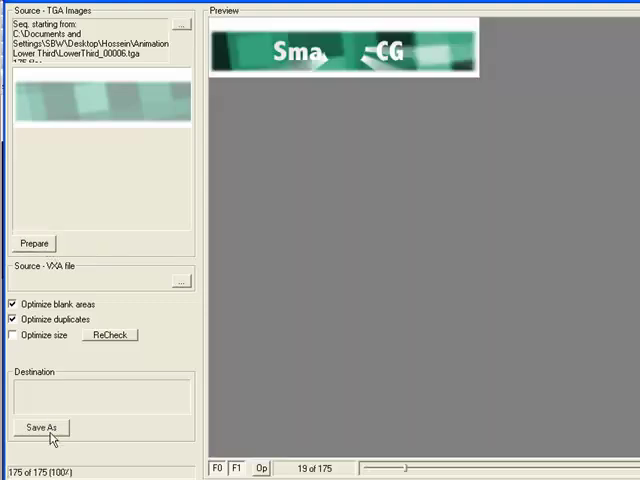
click(41, 427)
text(lower thir)
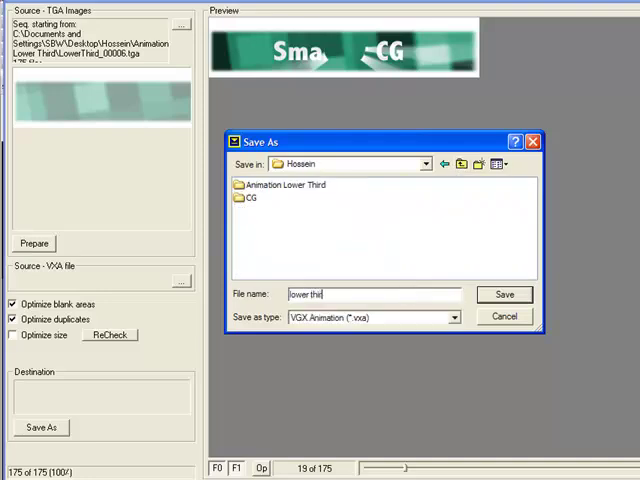
click(504, 294)
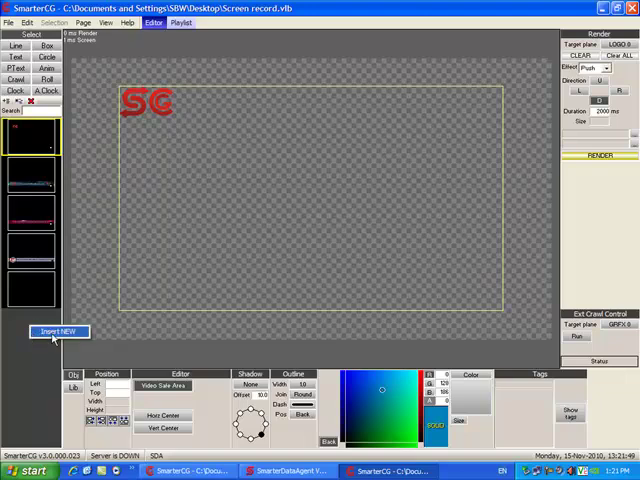
Step: Insert a new empty page and review the crawl-text and logo-only pages
click(58, 331)
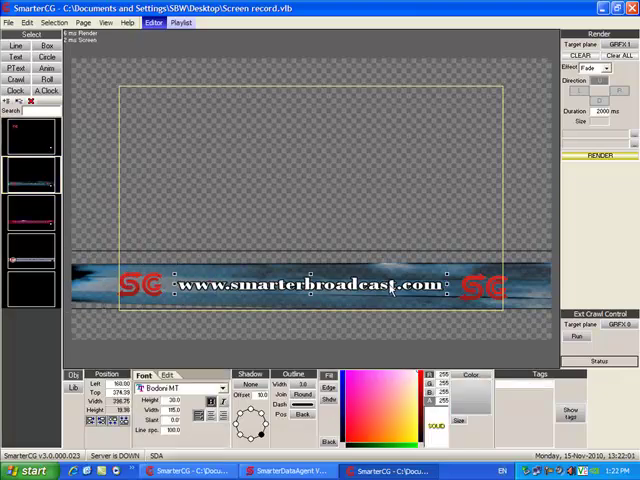
click(33, 258)
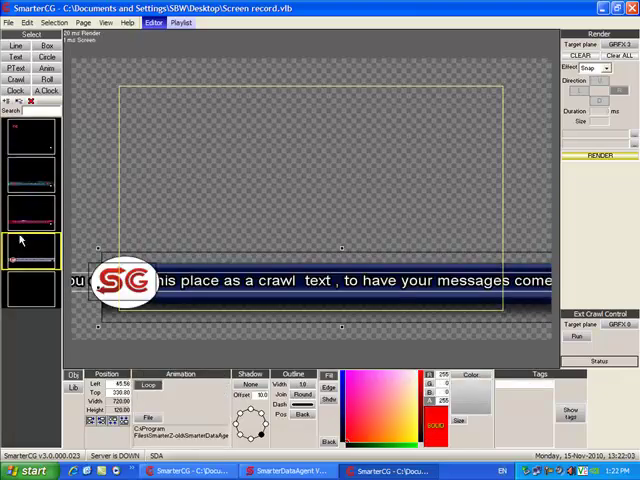
click(33, 135)
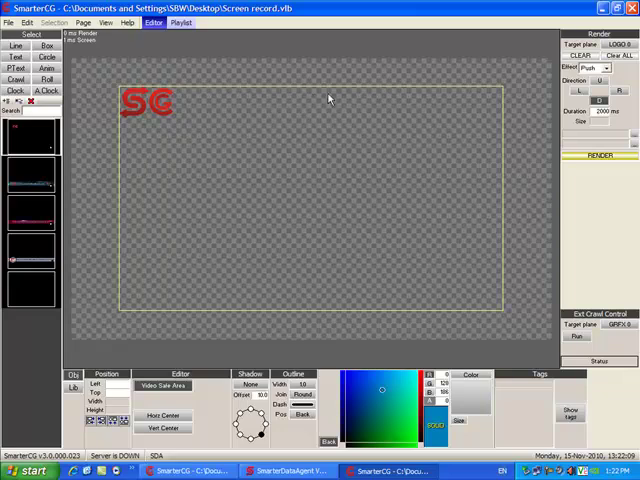
mouse_move(48, 182)
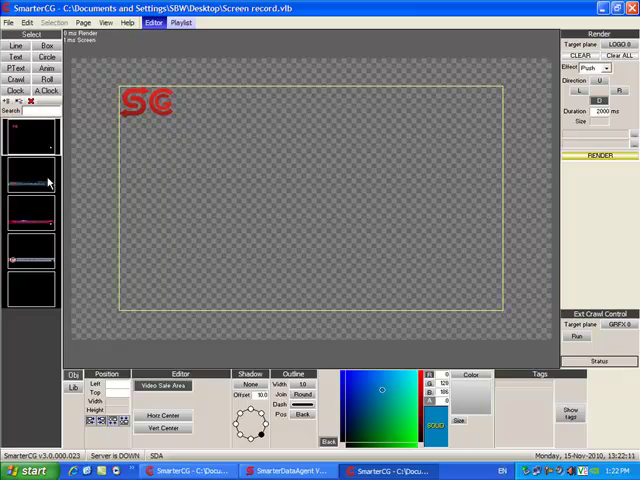
mouse_move(266, 157)
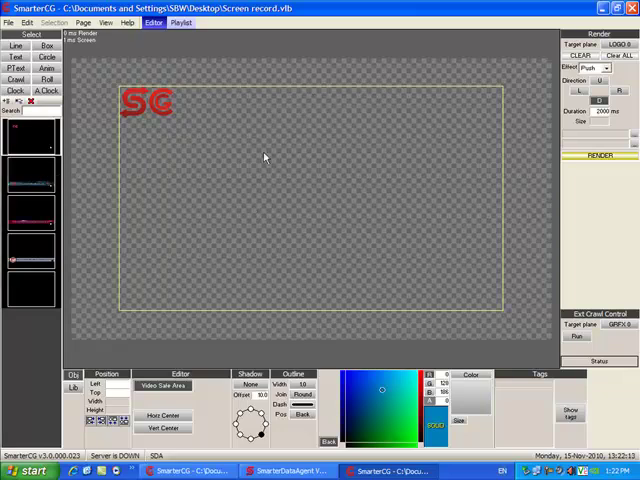
Step: Target the website banner page to GRFX 1 and the magenta slogan page to GRFX 2
click(595, 33)
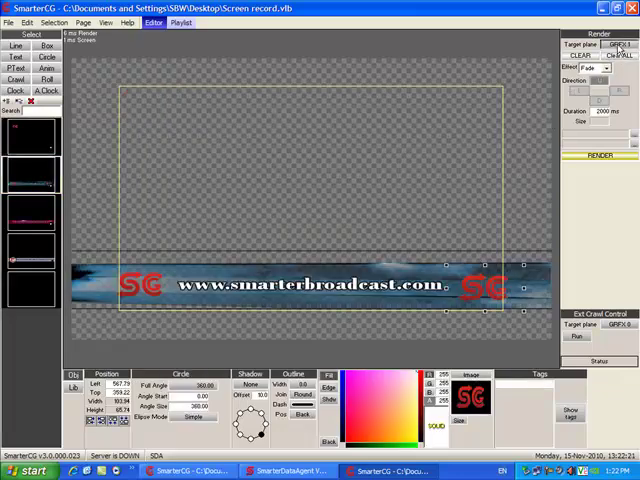
mouse_move(222, 169)
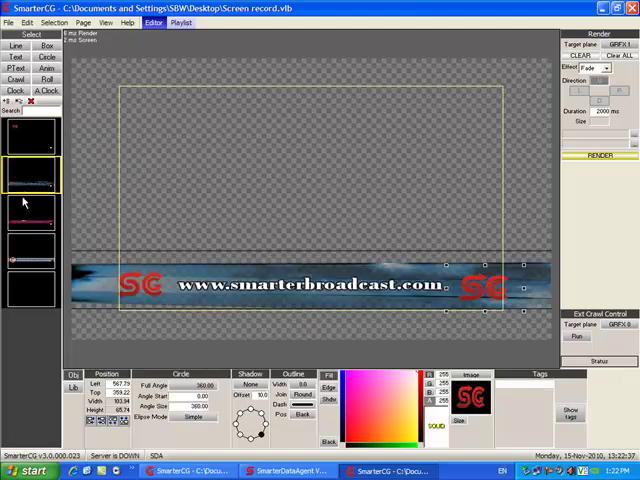
click(30, 213)
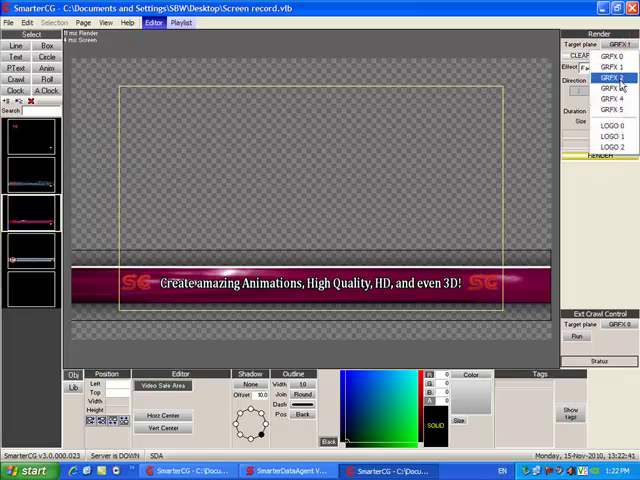
click(593, 77)
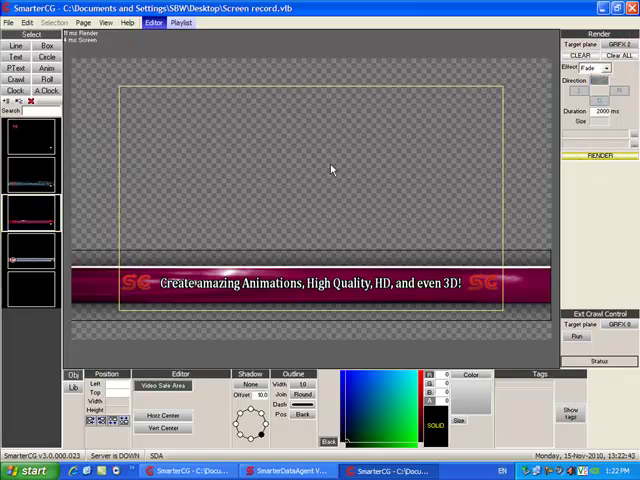
click(33, 217)
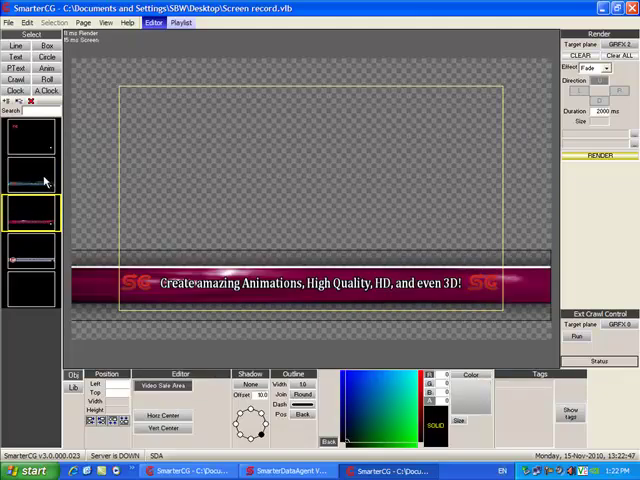
click(32, 175)
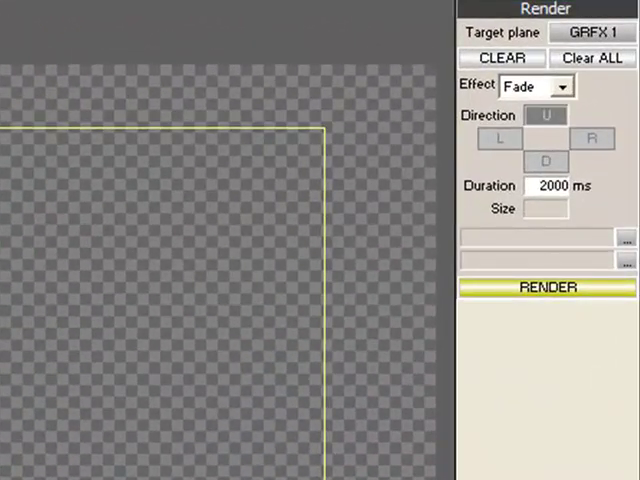
mouse_move(25, 285)
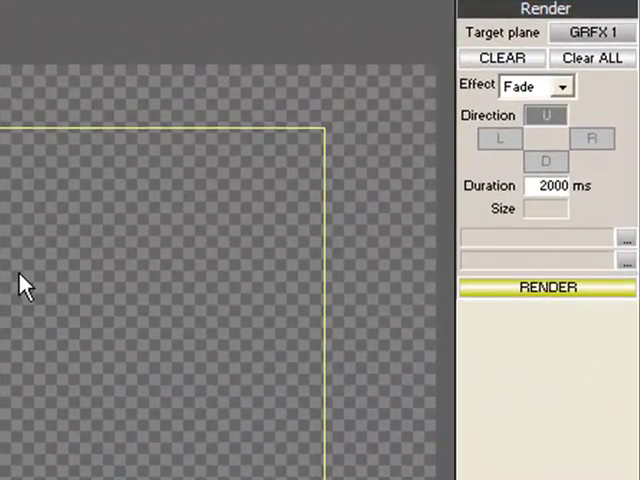
mouse_move(565, 90)
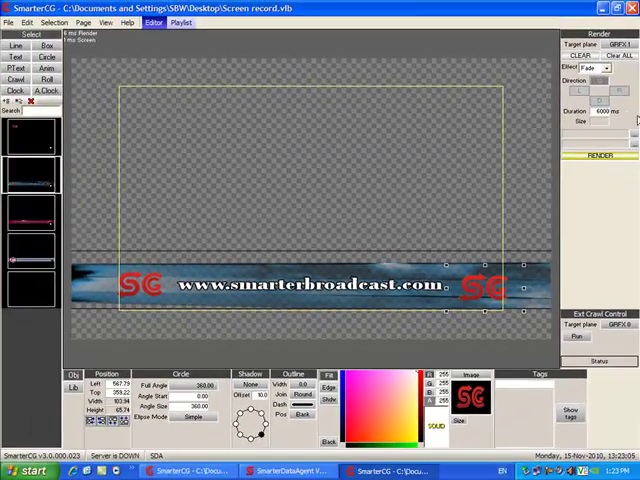
mouse_move(194, 56)
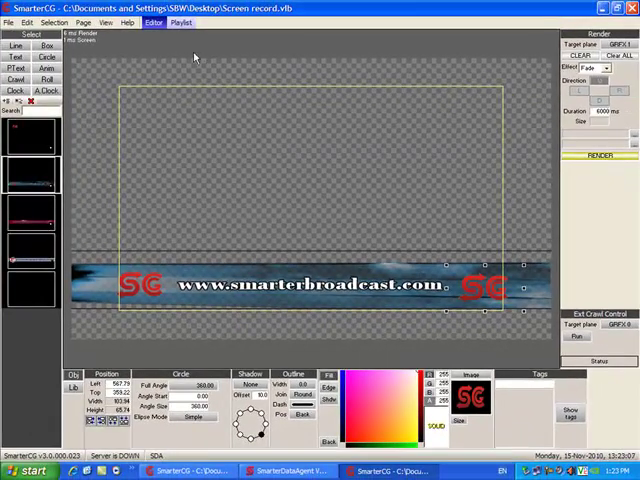
Step: Keep slide 2's Fade effect and set its Still to 4.00 for a 10.00-second total
click(180, 22)
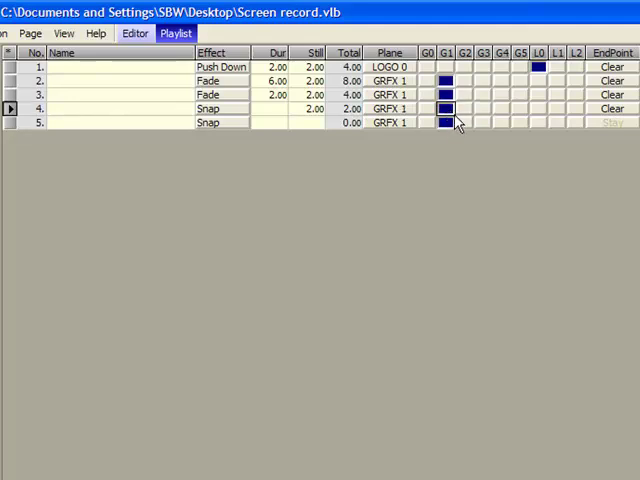
click(220, 80)
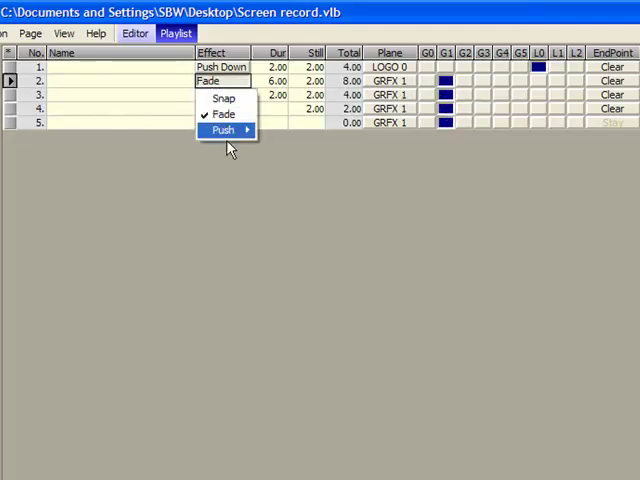
click(224, 98)
text(4)
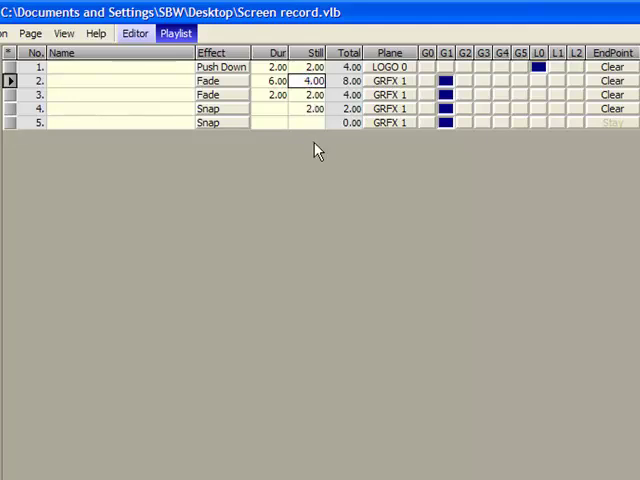
click(277, 80)
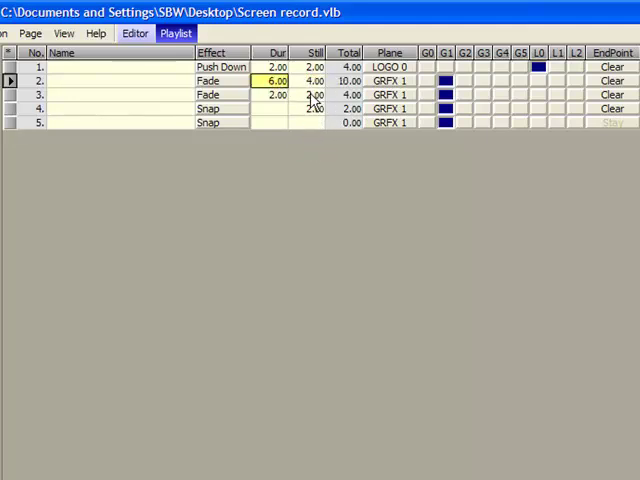
click(313, 108)
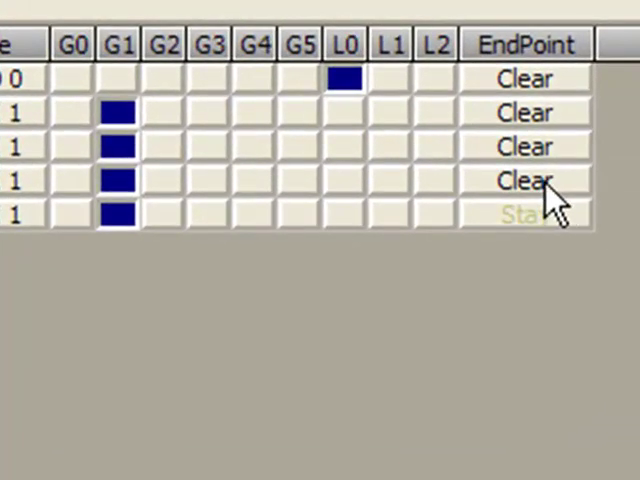
click(525, 181)
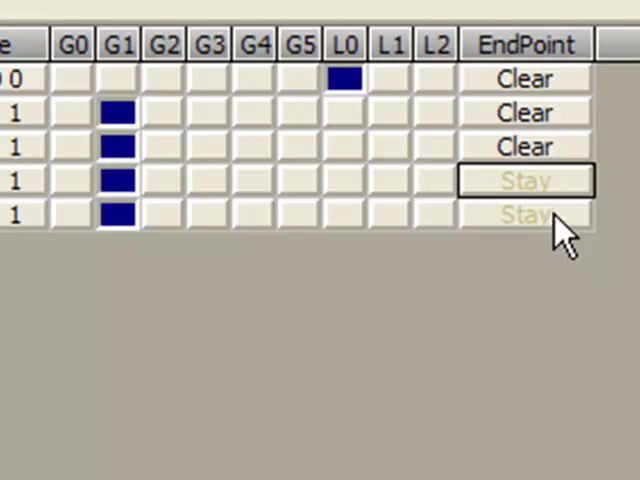
mouse_move(562, 232)
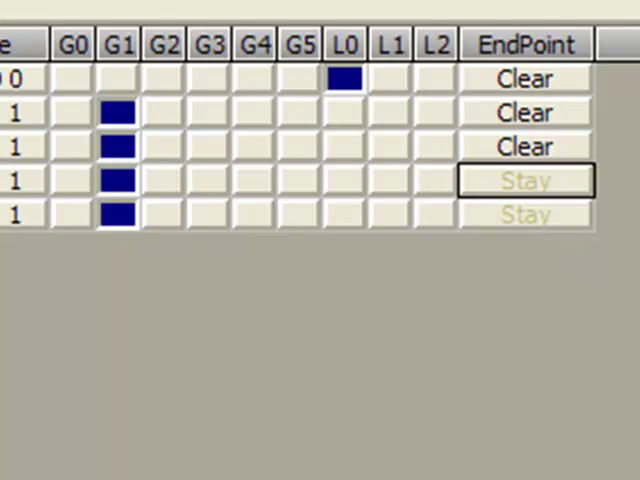
click(523, 181)
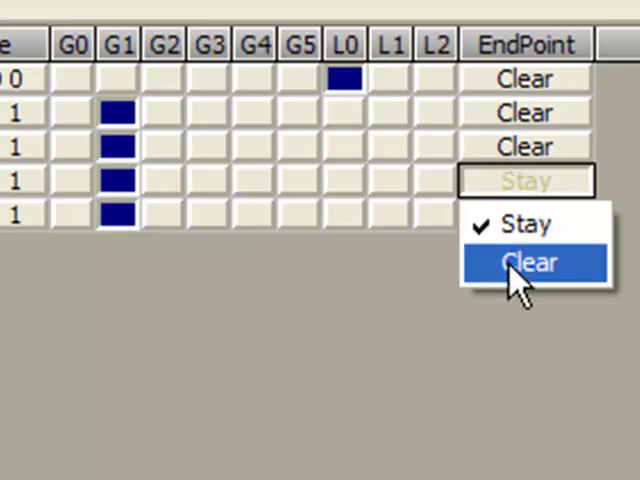
click(520, 261)
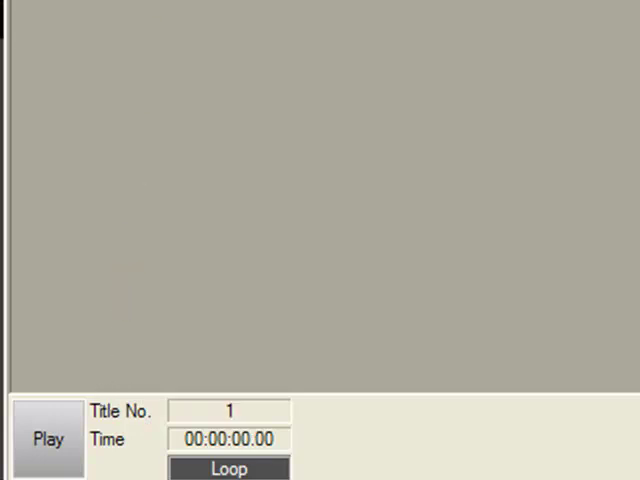
Step: Play the looping four-slide playlist, then stop it back at title 1
click(47, 440)
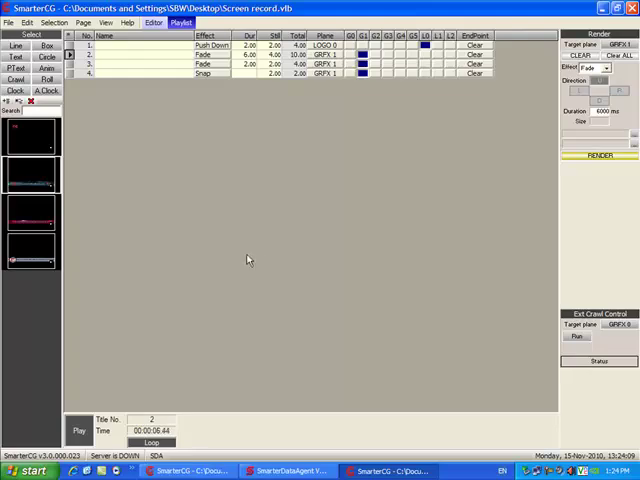
click(79, 430)
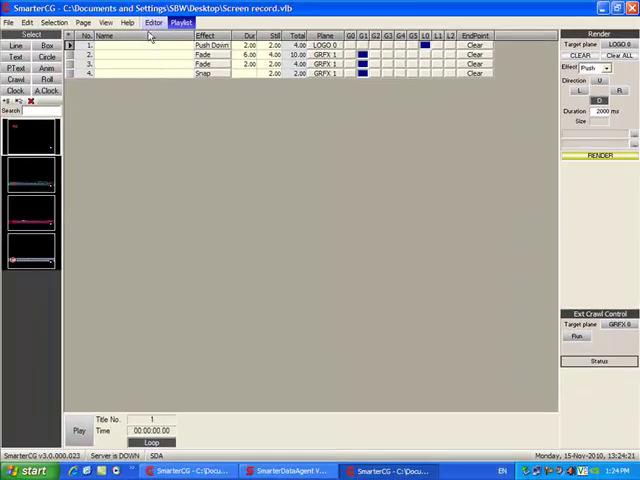
Step: Switch back to the Editor to show the red SC logo page
click(153, 22)
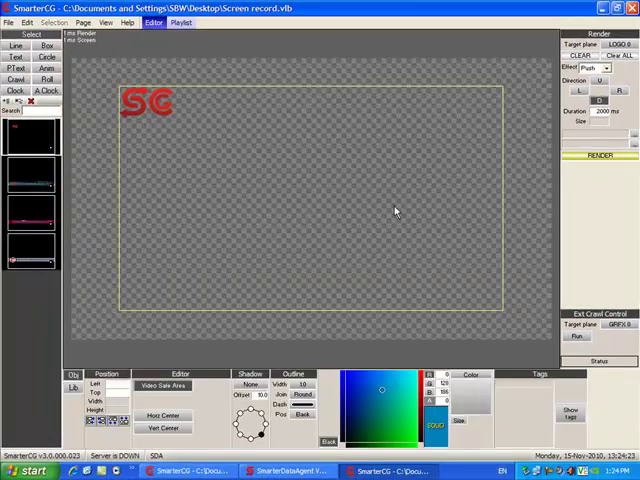
mouse_move(318, 197)
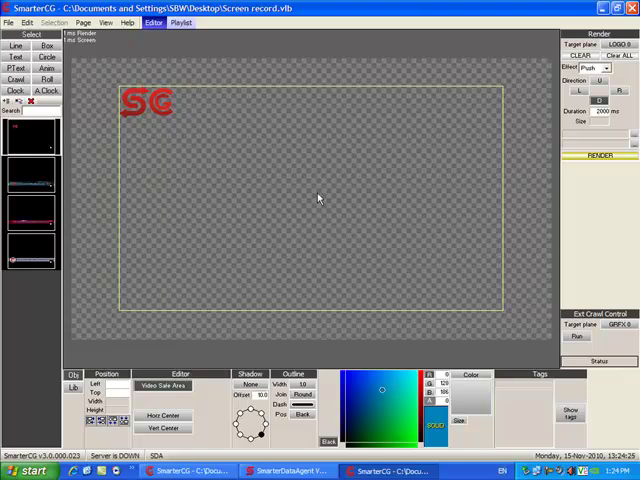
mouse_move(260, 188)
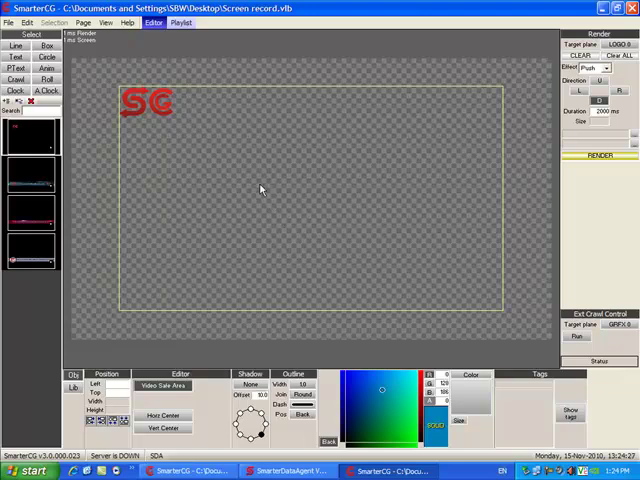